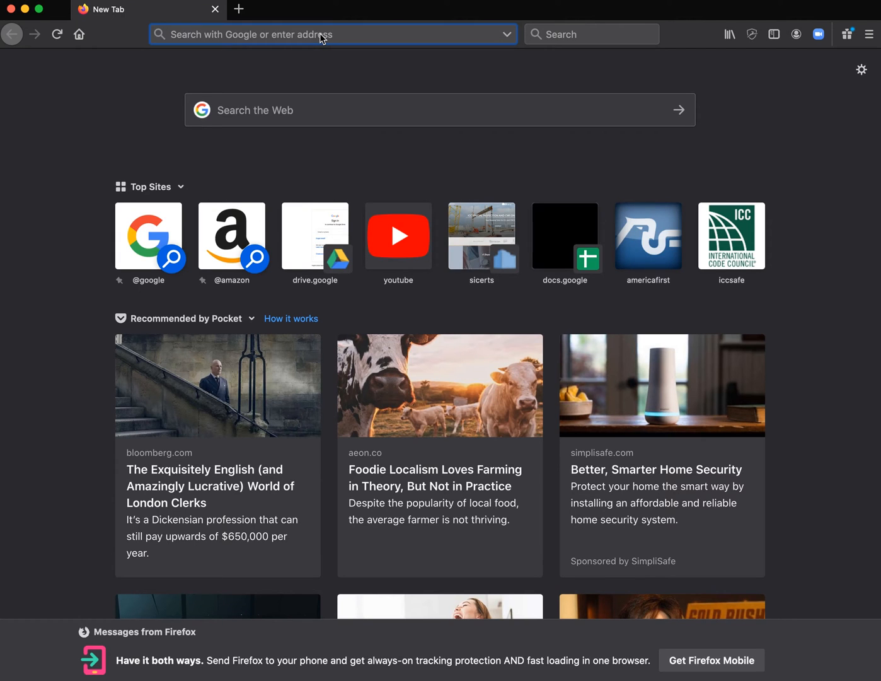
{"action": "type", "text": "www.iccsafe.org/"}
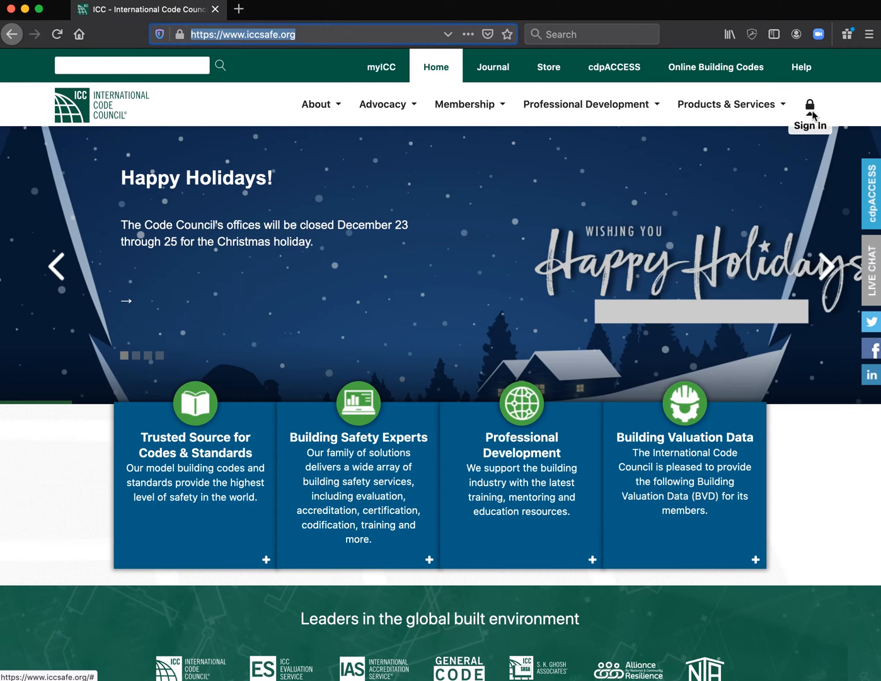
{"action": "mouse_move", "coordinate": [810, 124]}
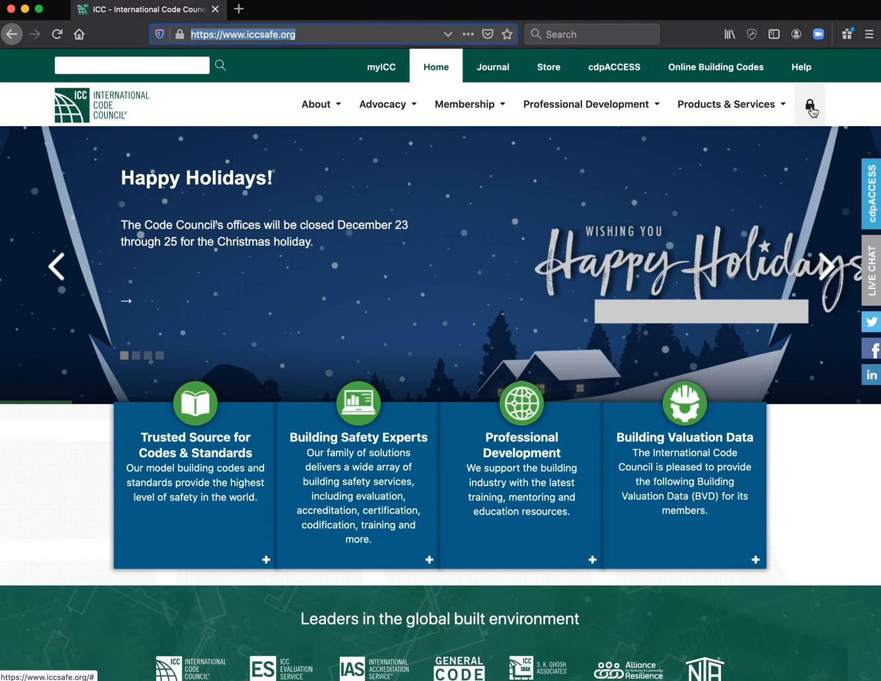
- Sign in to the ICC account and bring up the account menu with myICC and Logout
{"action": "left_click", "coordinate": [809, 105]}
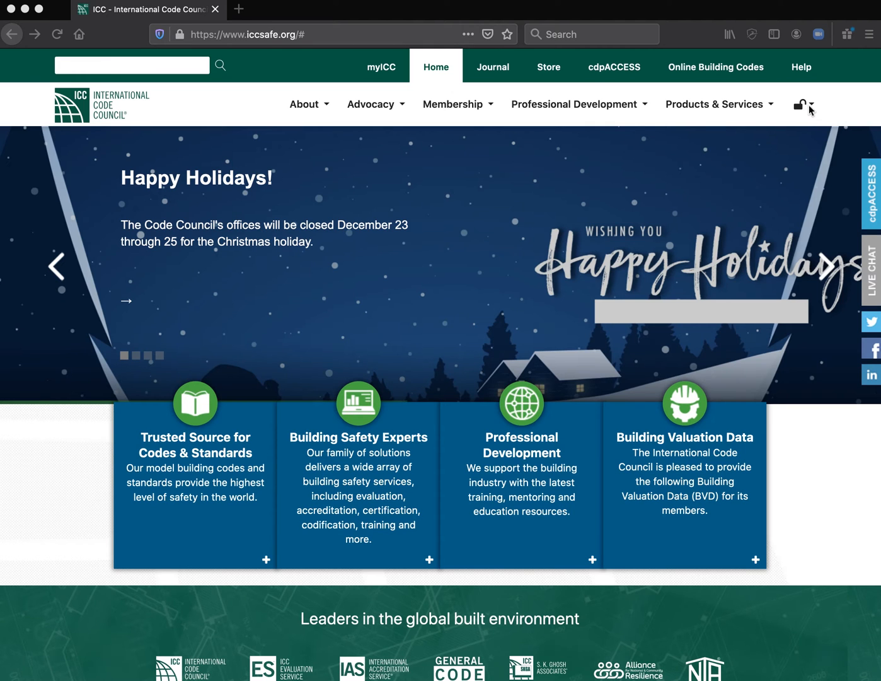
{"action": "left_click", "coordinate": [801, 104]}
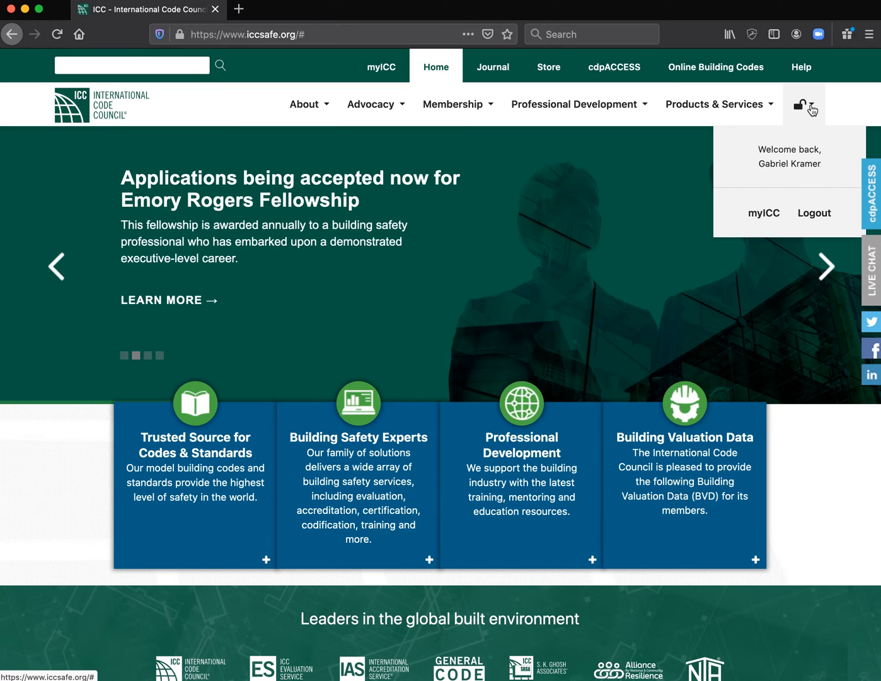
{"action": "mouse_move", "coordinate": [764, 213]}
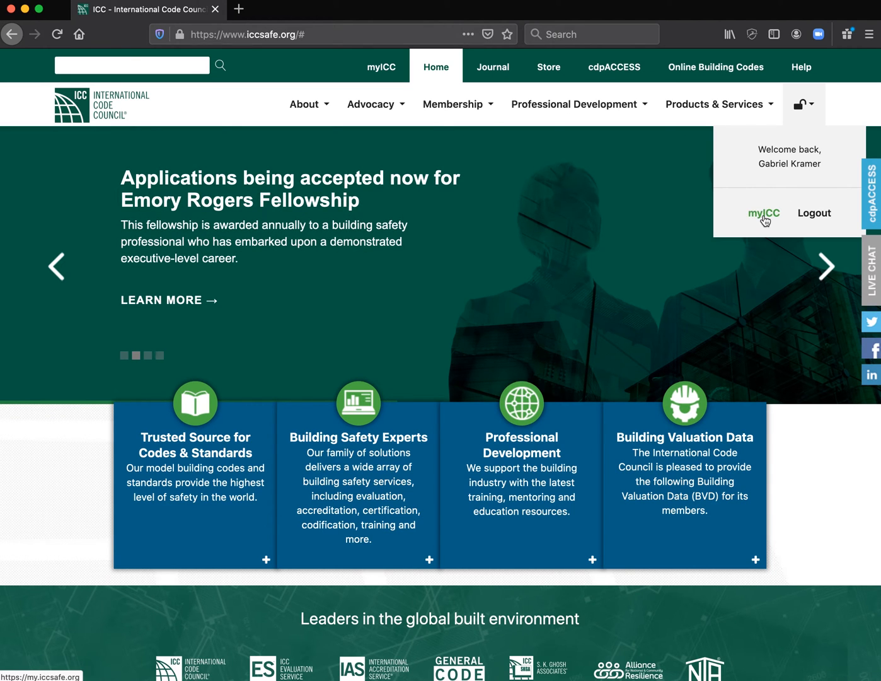
{"action": "left_click", "coordinate": [719, 104]}
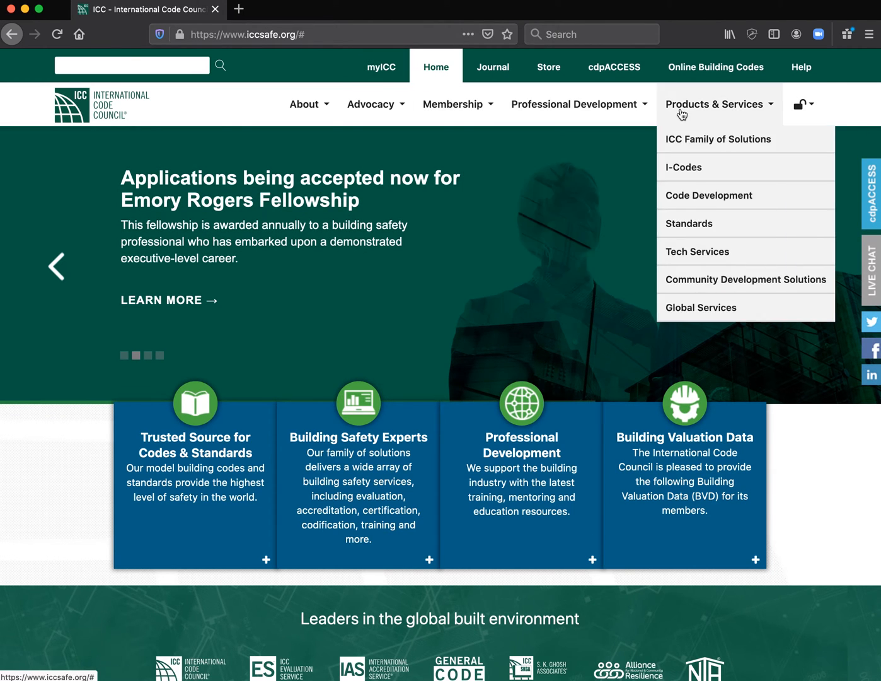
{"action": "left_click", "coordinate": [801, 103]}
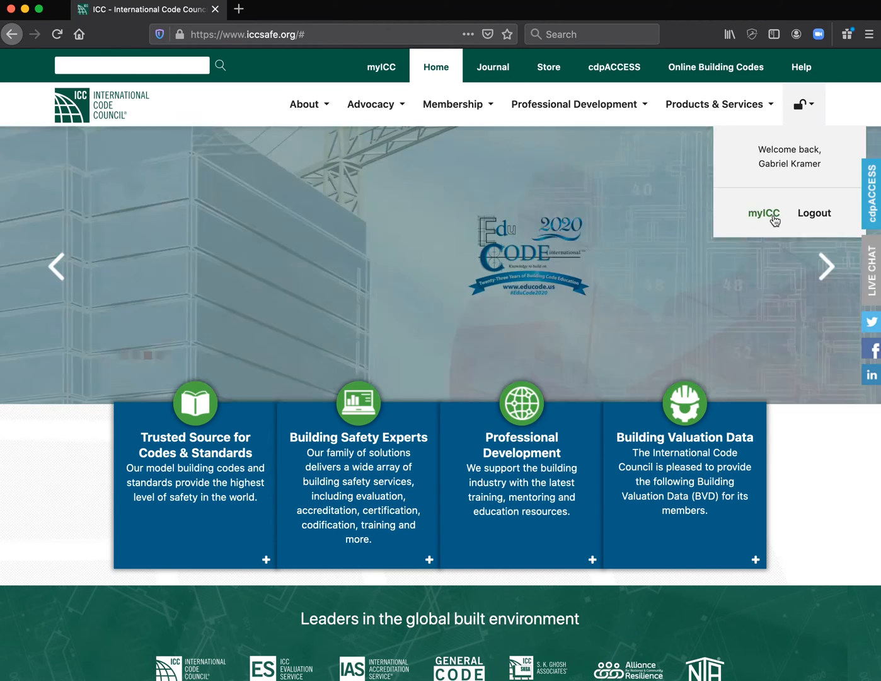
- Go to the myICC dashboard and answer NO to the quick-tour prompt
{"action": "left_click", "coordinate": [764, 213]}
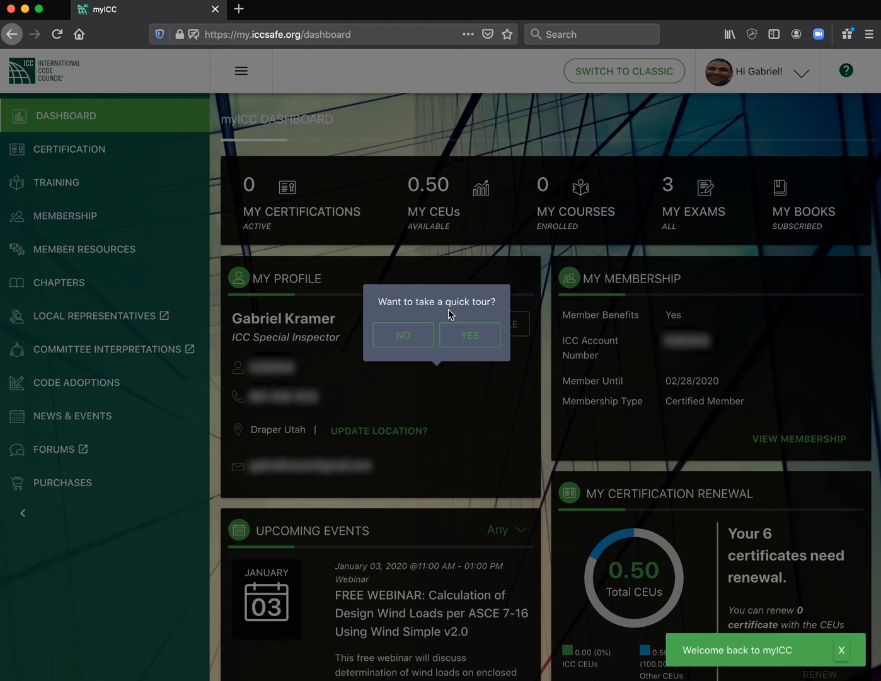
{"action": "left_click", "coordinate": [403, 335]}
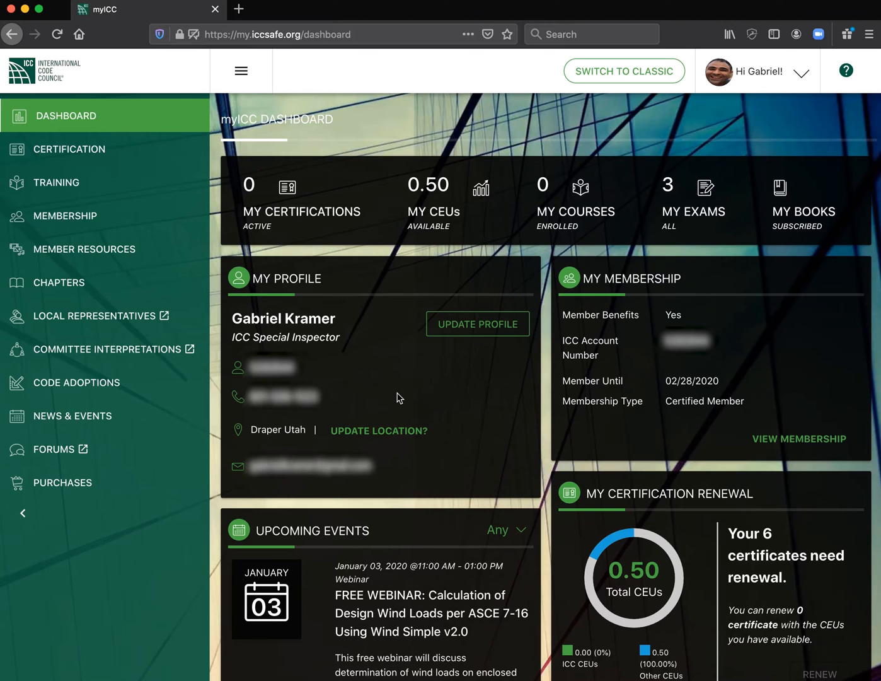
{"action": "mouse_move", "coordinate": [396, 380]}
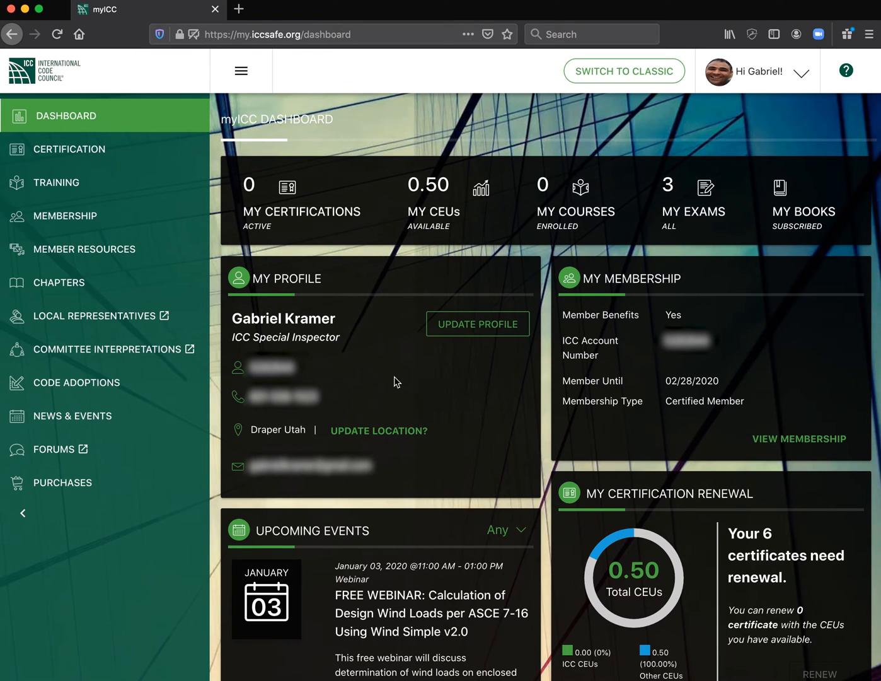
{"action": "mouse_move", "coordinate": [292, 249]}
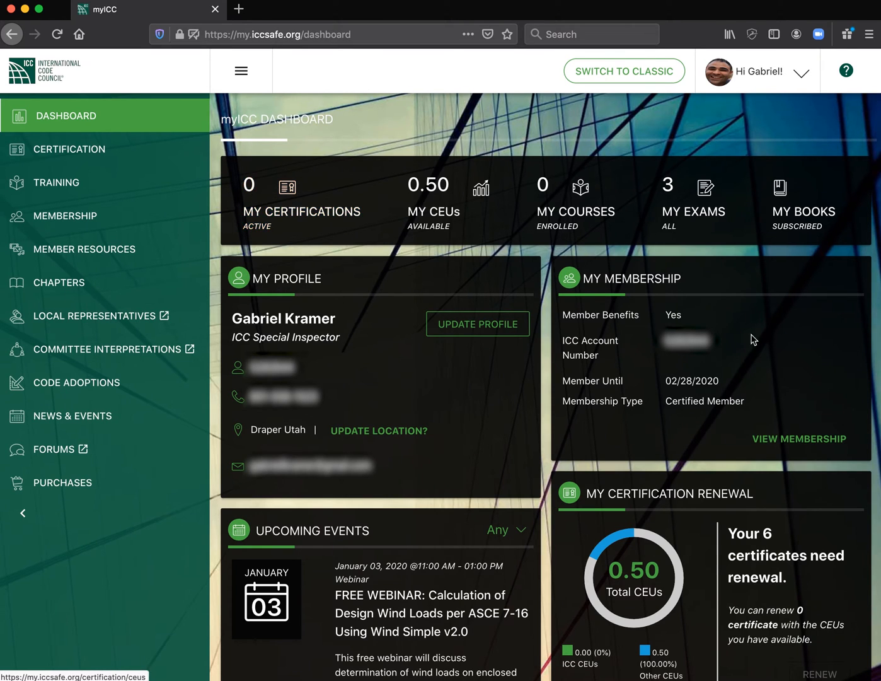
{"action": "left_click_drag", "start_coordinate": [730, 532], "coordinate": [806, 565]}
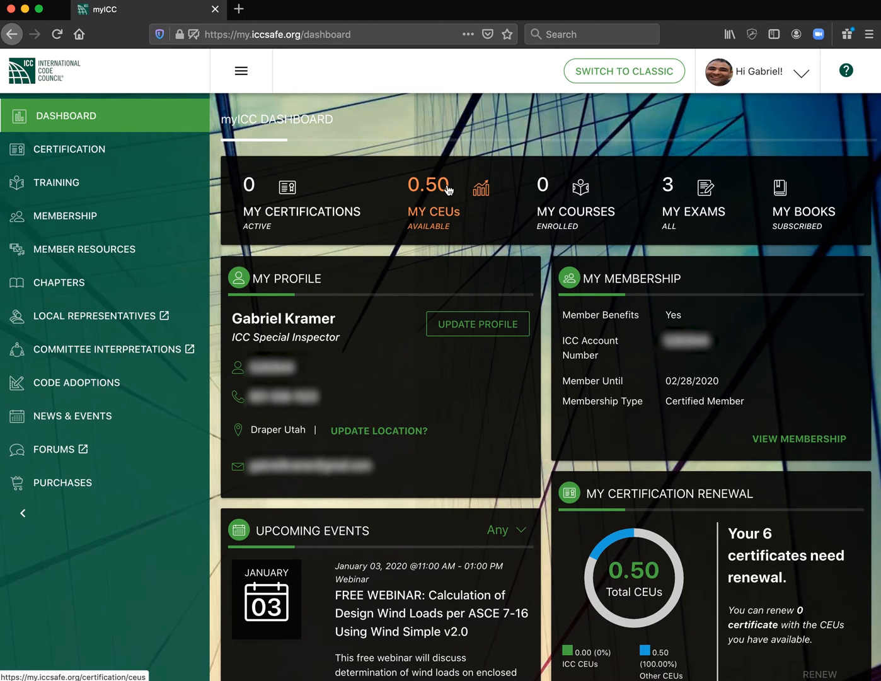
{"action": "mouse_move", "coordinate": [436, 232]}
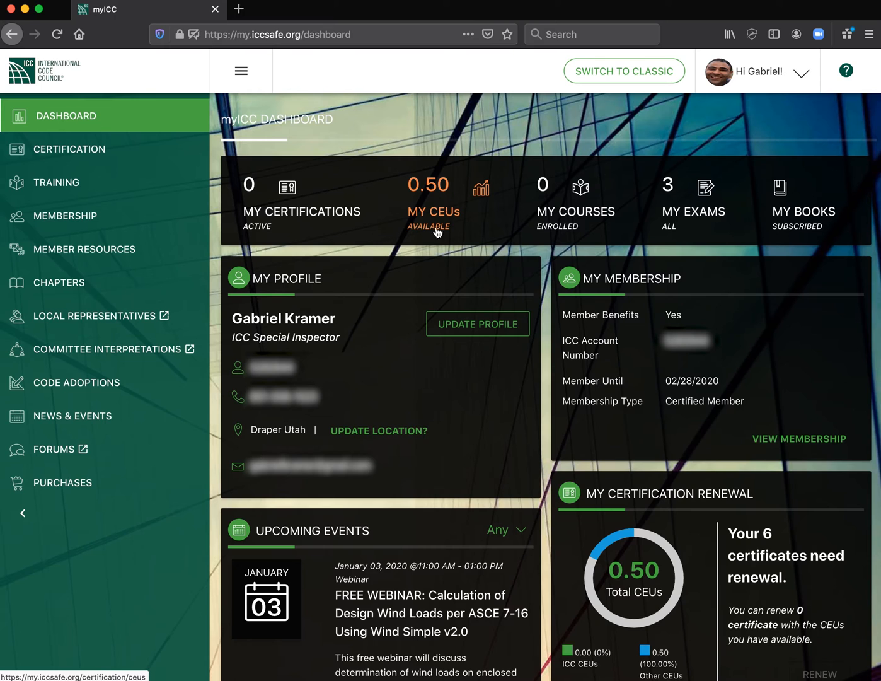
{"action": "mouse_move", "coordinate": [440, 213]}
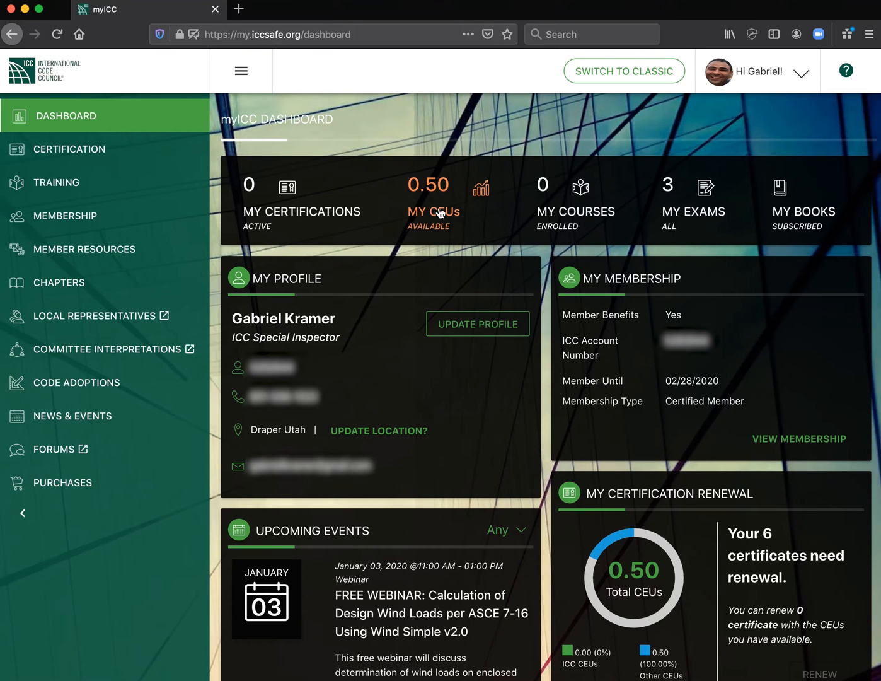
{"action": "mouse_move", "coordinate": [575, 211]}
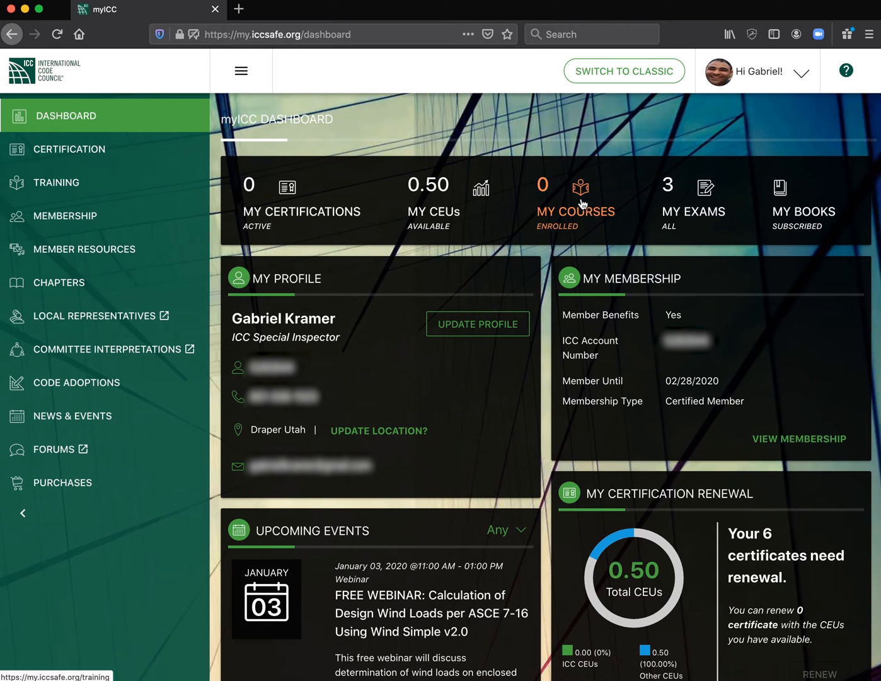
{"action": "mouse_move", "coordinate": [677, 297]}
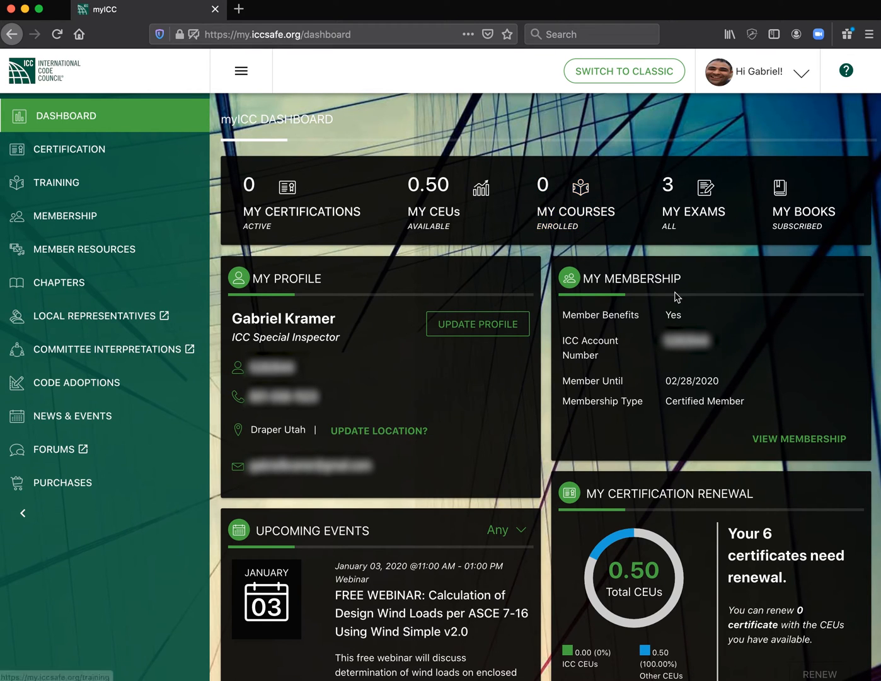
{"action": "mouse_move", "coordinate": [704, 270]}
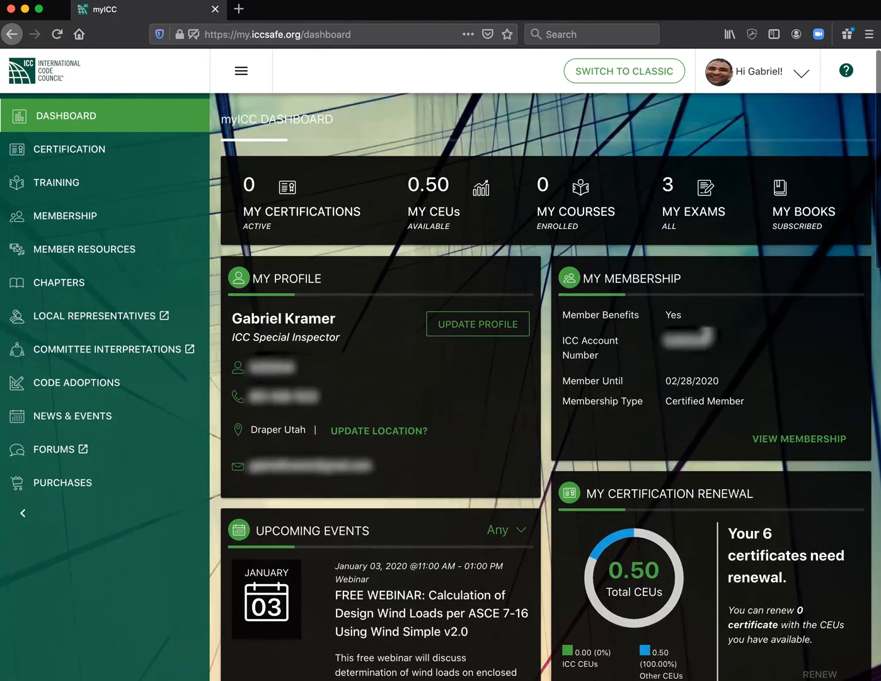
- Search the certification exam catalog for 'pres' to list the 92C and 92P Prestressed Concrete exams
{"action": "left_click", "coordinate": [71, 148]}
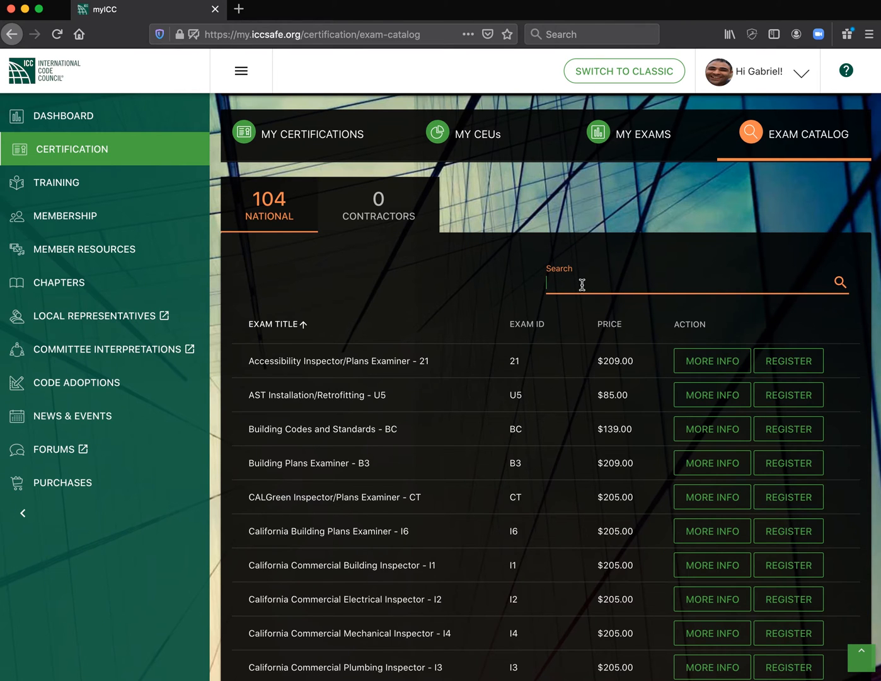
{"action": "type", "text": "pres"}
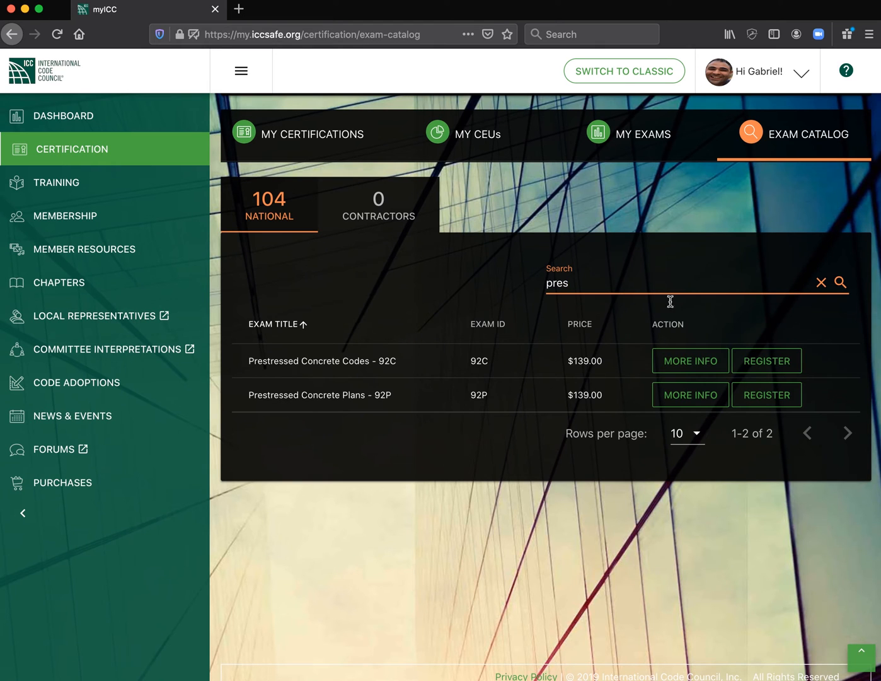
{"action": "mouse_move", "coordinate": [691, 395]}
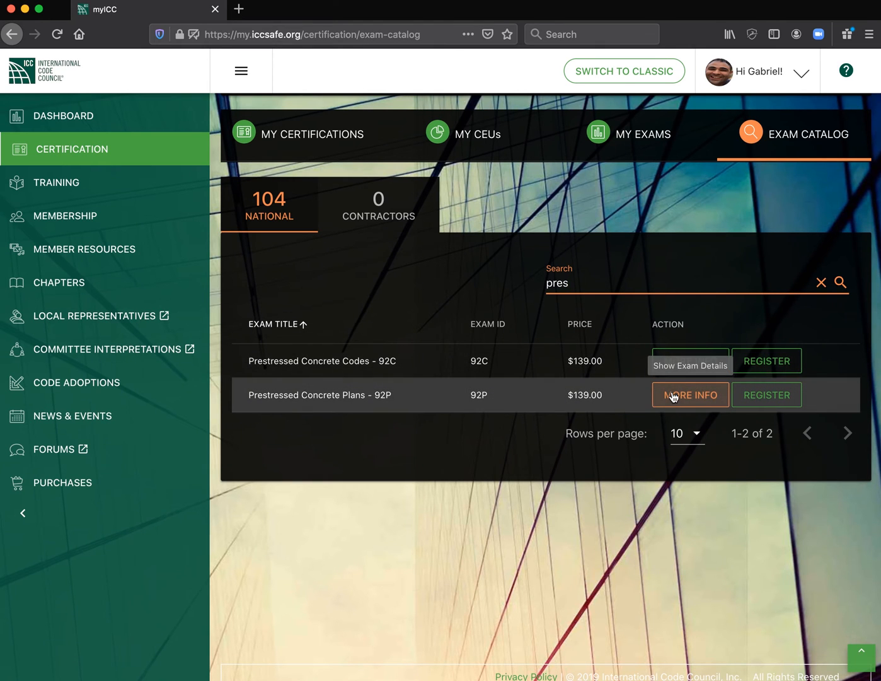
{"action": "mouse_move", "coordinate": [766, 360]}
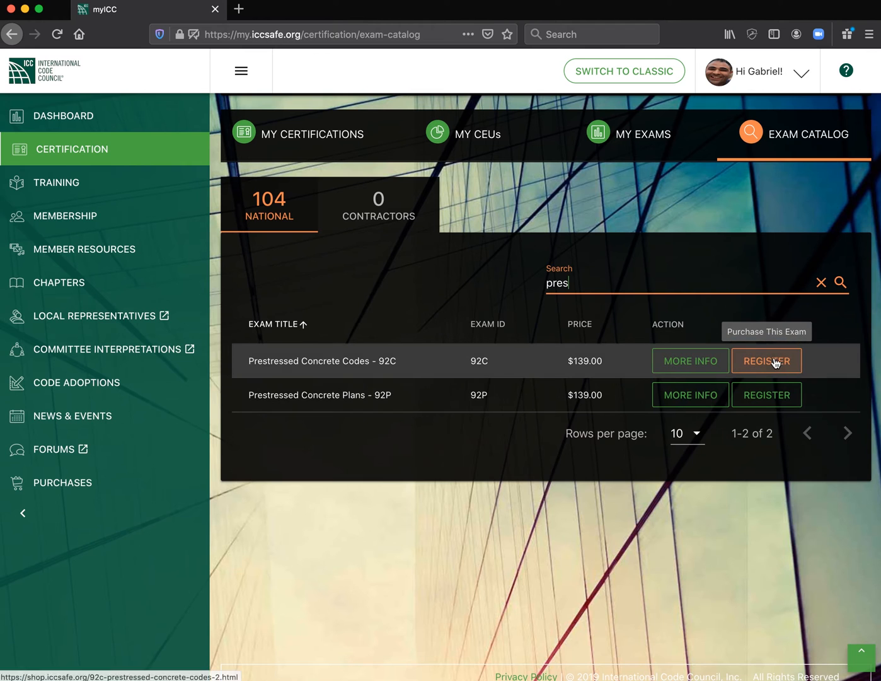
{"action": "mouse_move", "coordinate": [602, 272]}
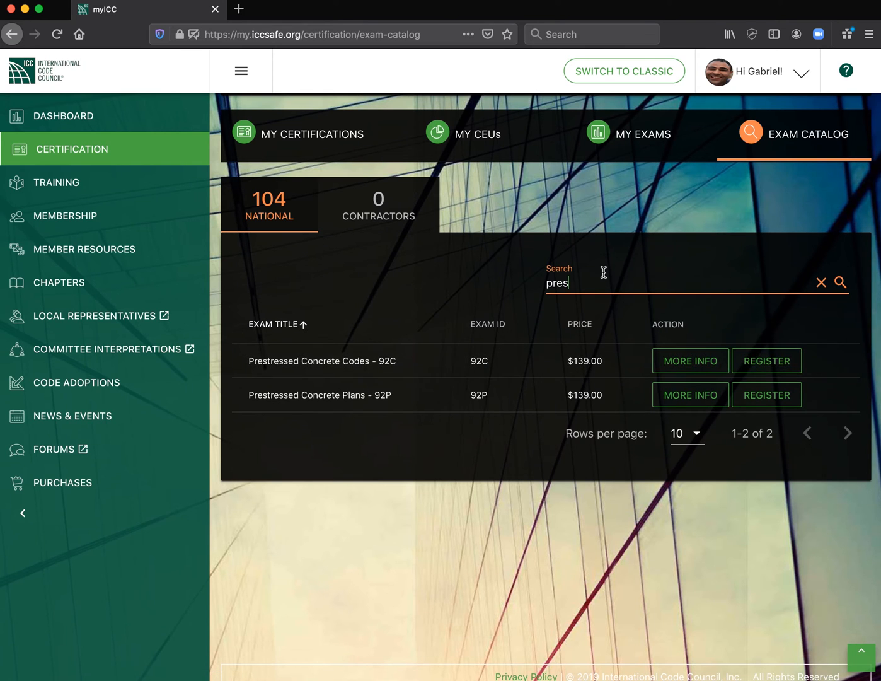
{"action": "scroll", "scroll_direction": "down", "scroll_amount": 3}
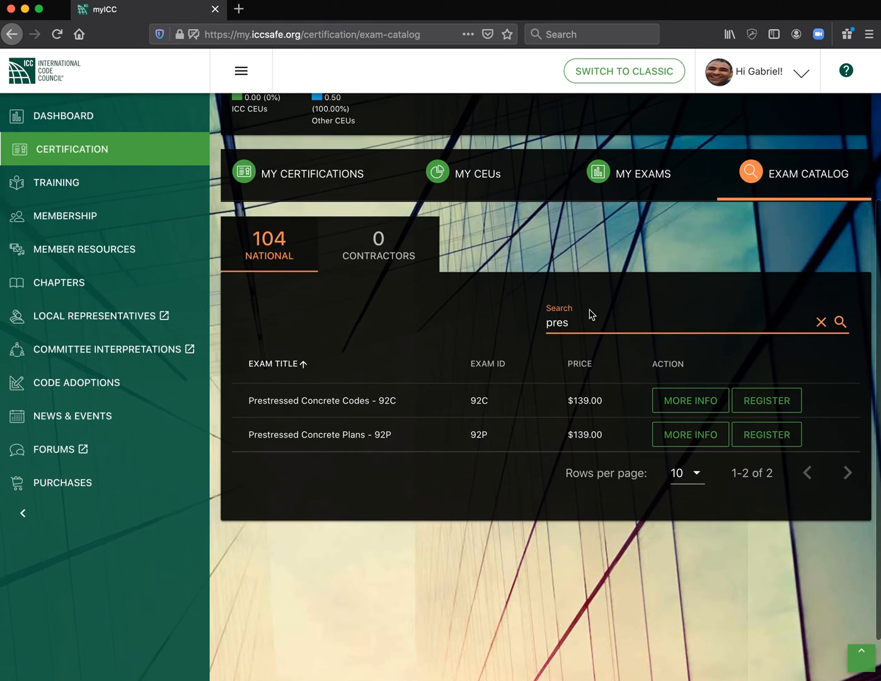
{"action": "mouse_move", "coordinate": [502, 395]}
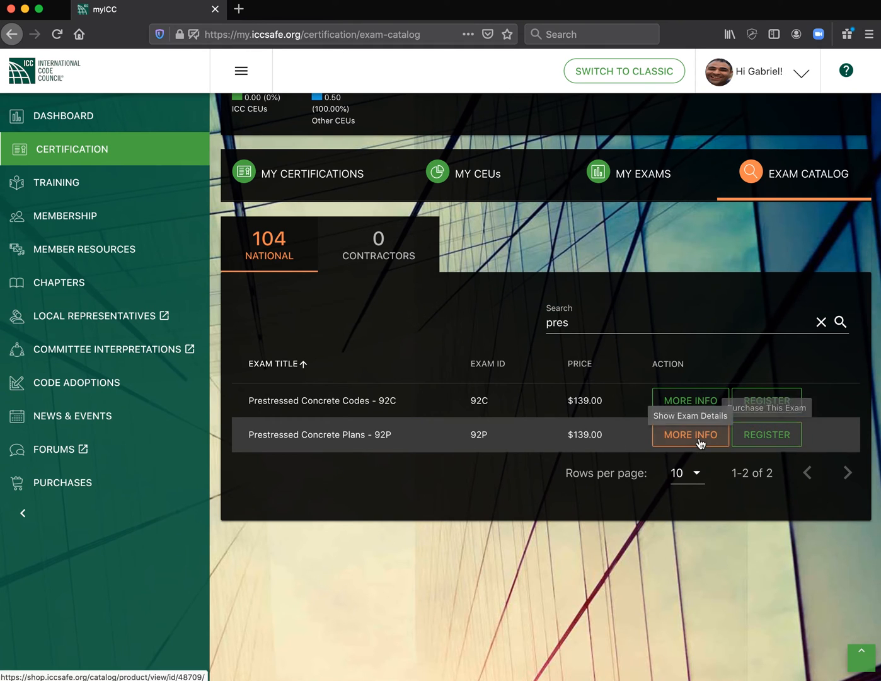
- Expand MORE INFO for Prestressed Concrete Plans - 92P and go to its $139.00 store product page
{"action": "left_click", "coordinate": [689, 434]}
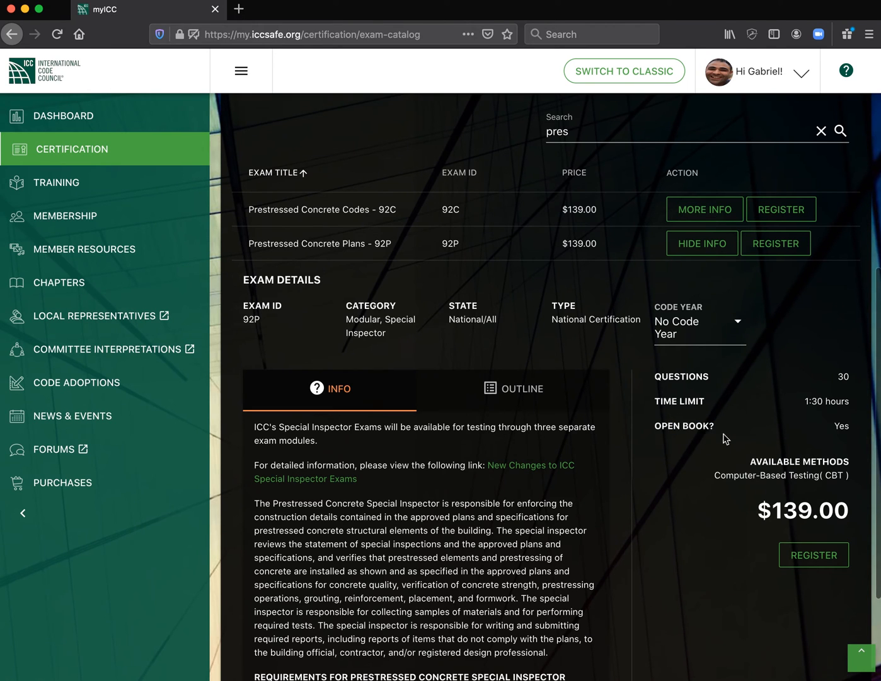
{"action": "mouse_move", "coordinate": [831, 534]}
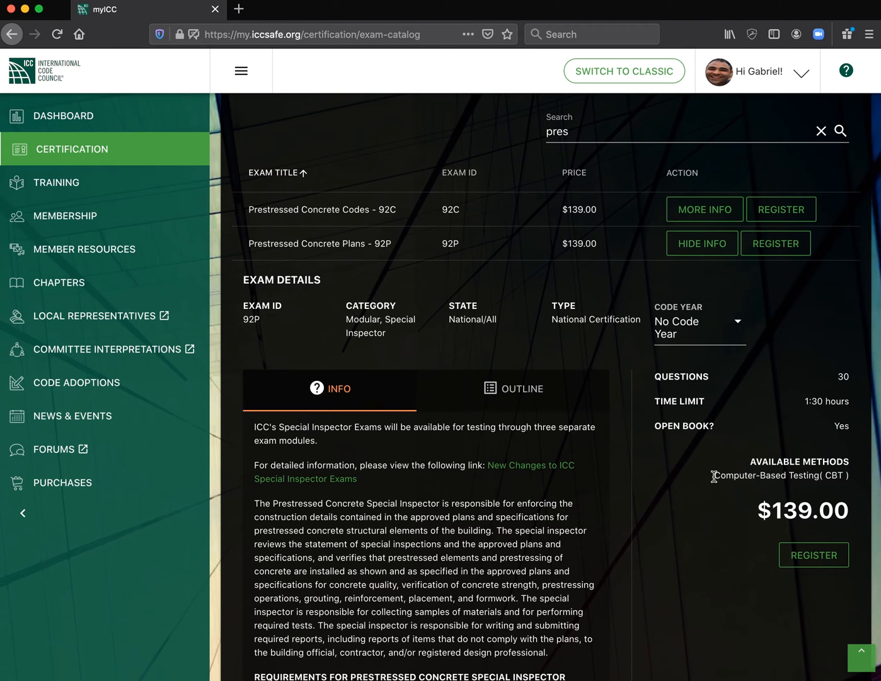
{"action": "double_click", "coordinate": [734, 475]}
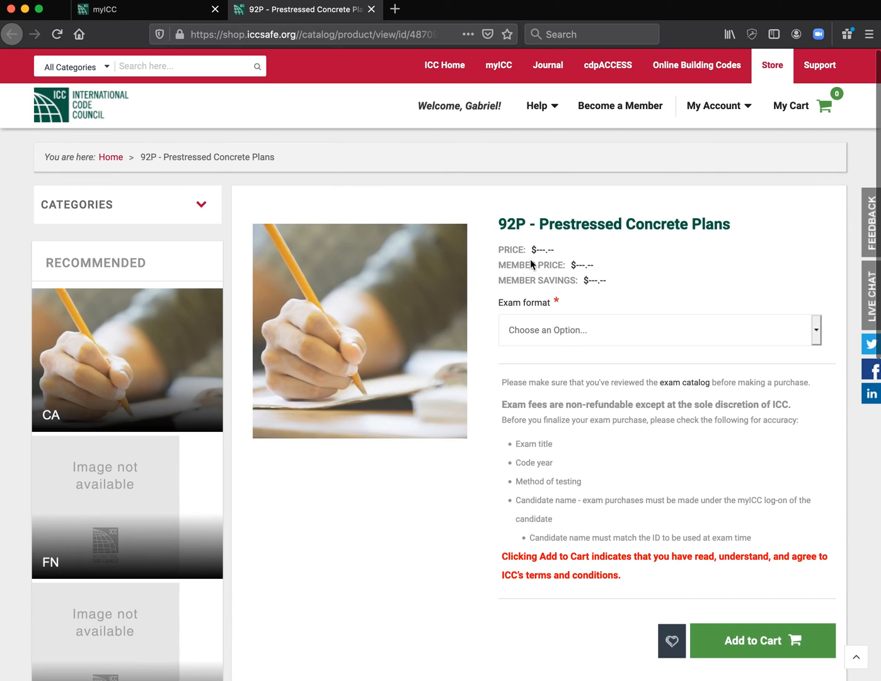
{"action": "mouse_move", "coordinate": [613, 368]}
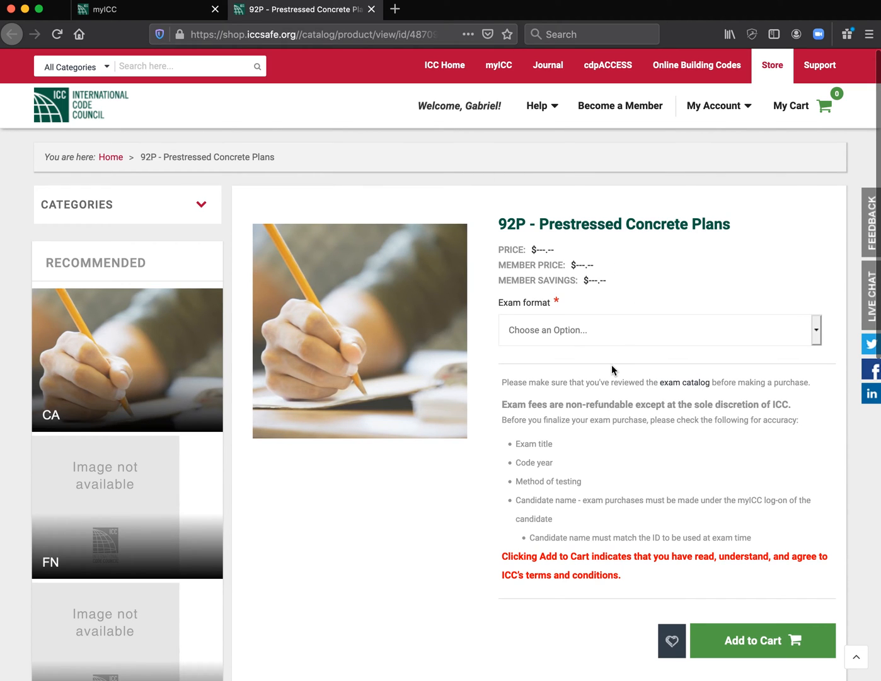
{"action": "mouse_move", "coordinate": [810, 101]}
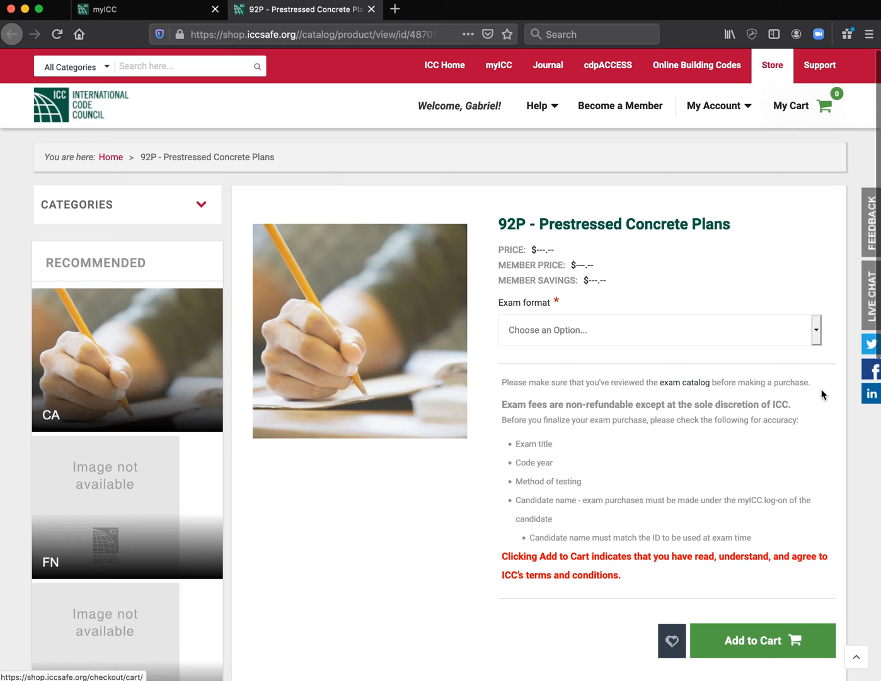
- Choose the Computer-based (Pearson VUE) format for 92P and add it to the cart
{"action": "left_click", "coordinate": [658, 331]}
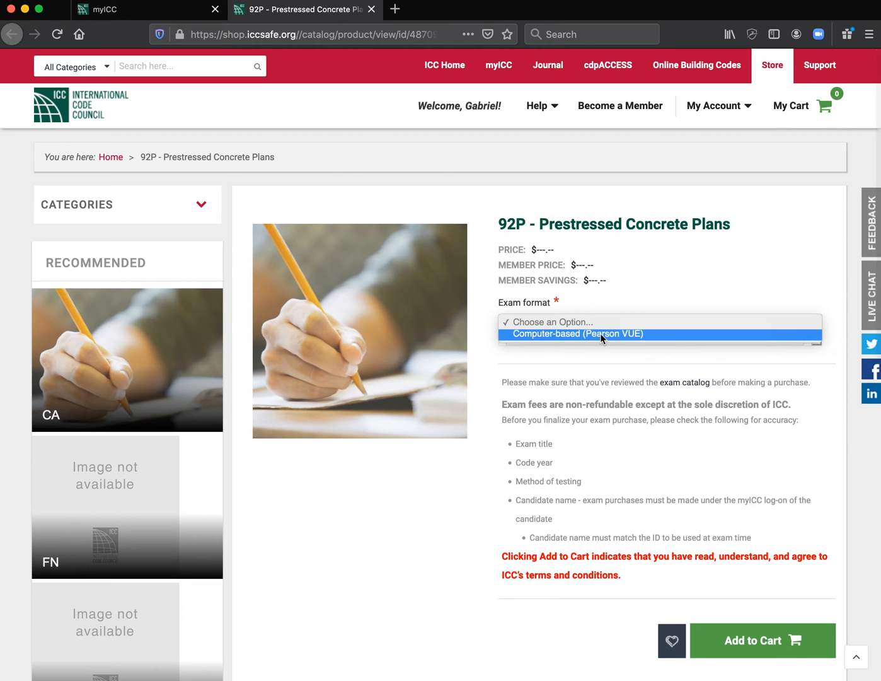
{"action": "left_click", "coordinate": [599, 334]}
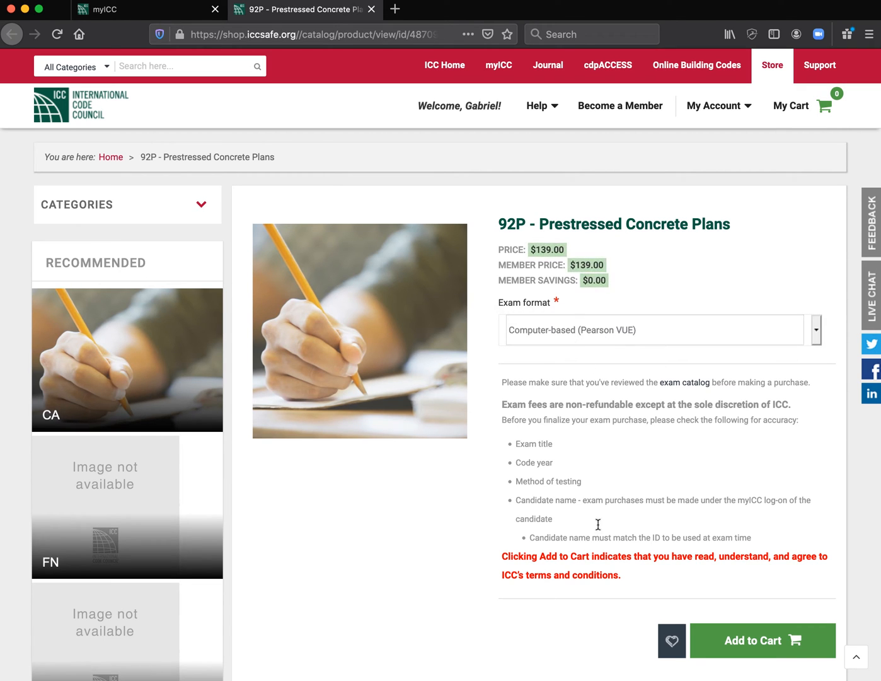
{"action": "left_click", "coordinate": [761, 641]}
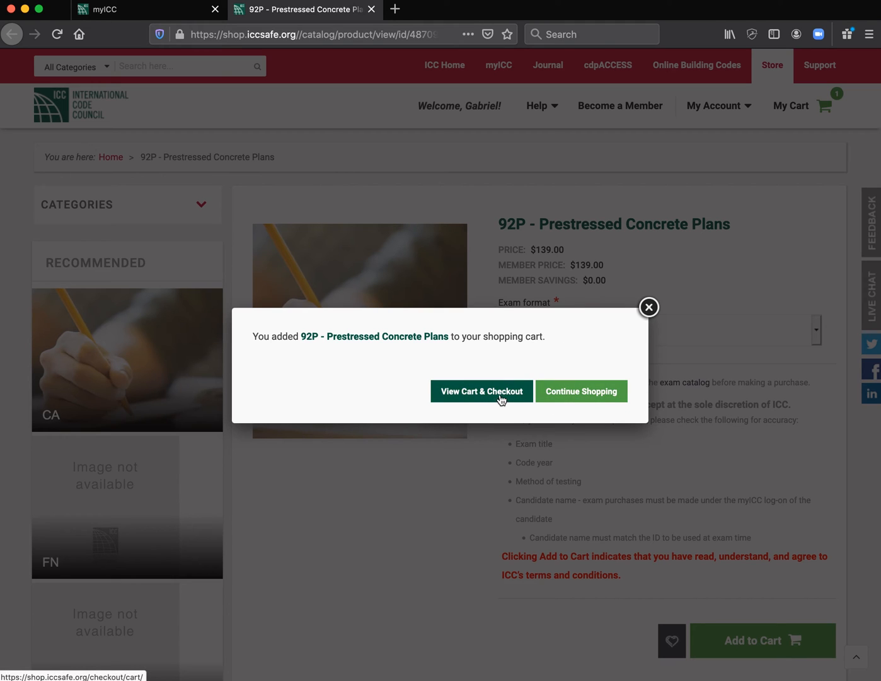
- View the cart with the $139.00 92P exam and proceed to checkout
{"action": "left_click", "coordinate": [481, 390]}
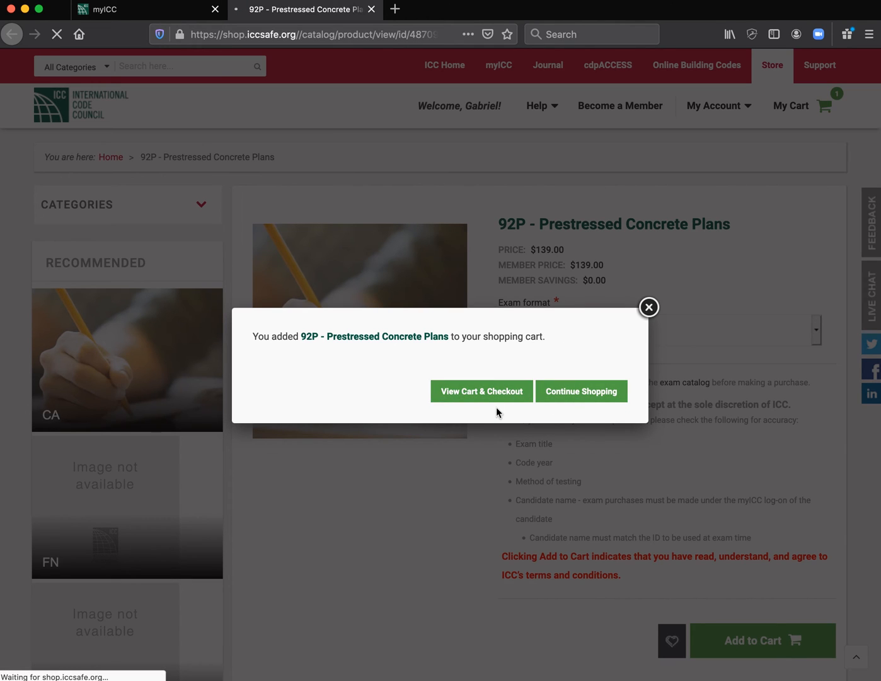
{"action": "left_click", "coordinate": [482, 391]}
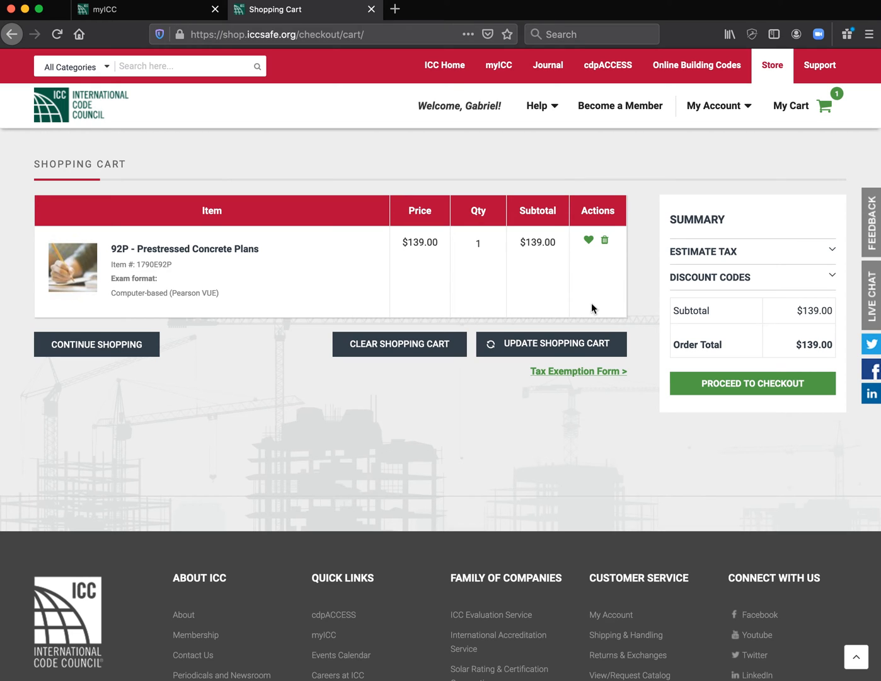
{"action": "mouse_move", "coordinate": [729, 389]}
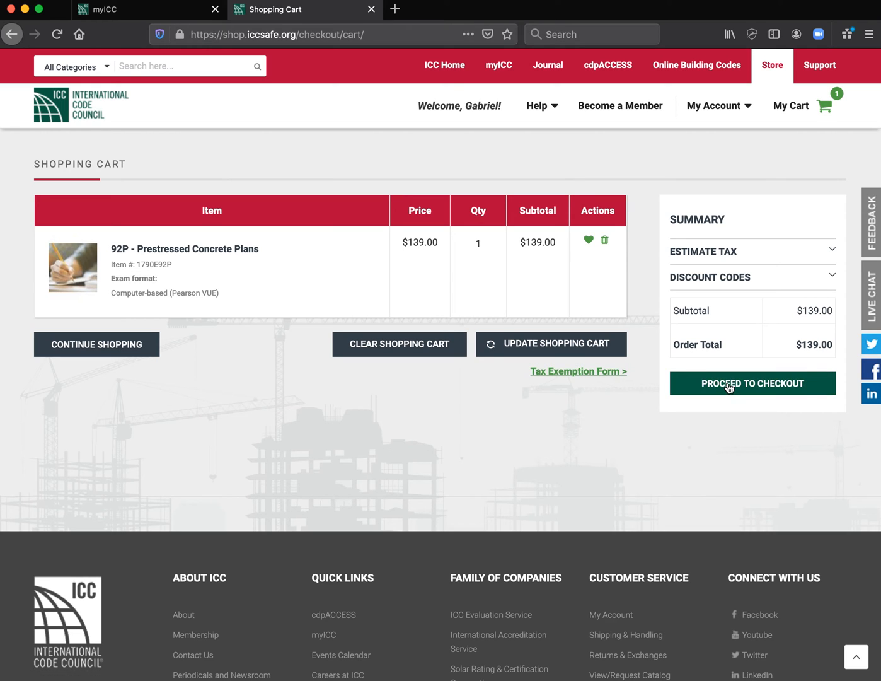
{"action": "left_click", "coordinate": [753, 383]}
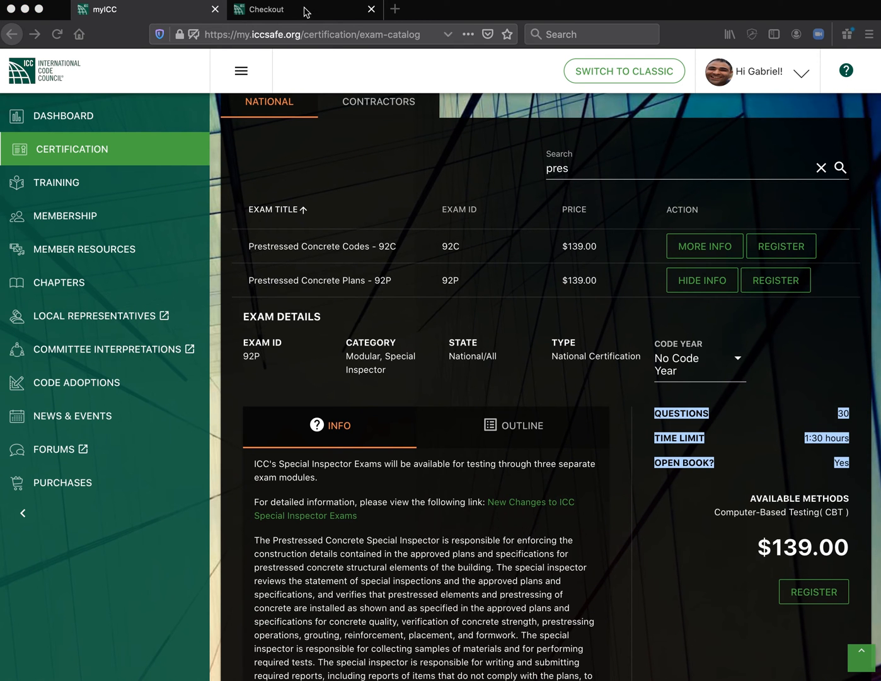
{"action": "mouse_move", "coordinate": [309, 15]}
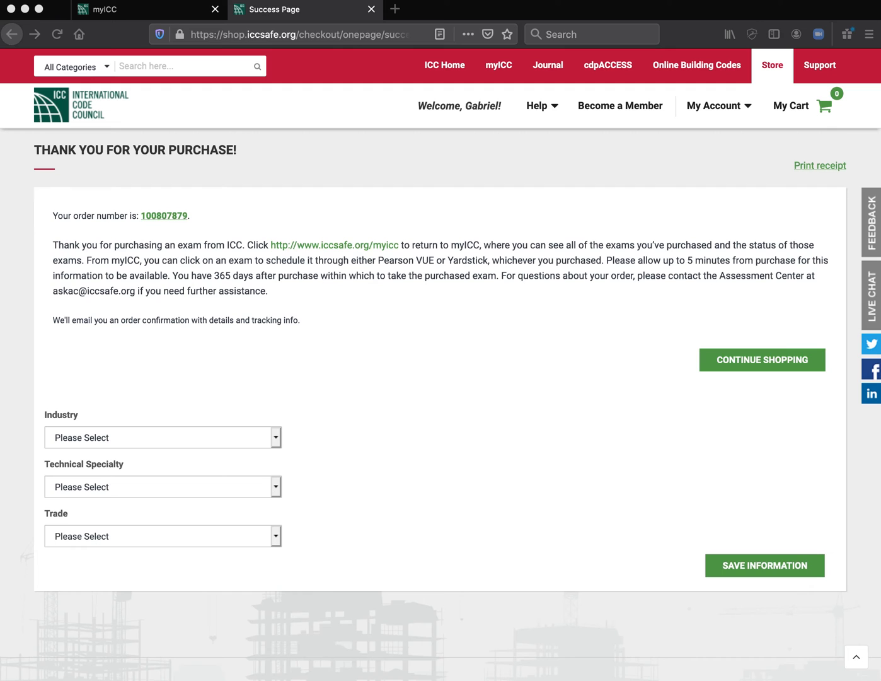
{"action": "mouse_move", "coordinate": [527, 353]}
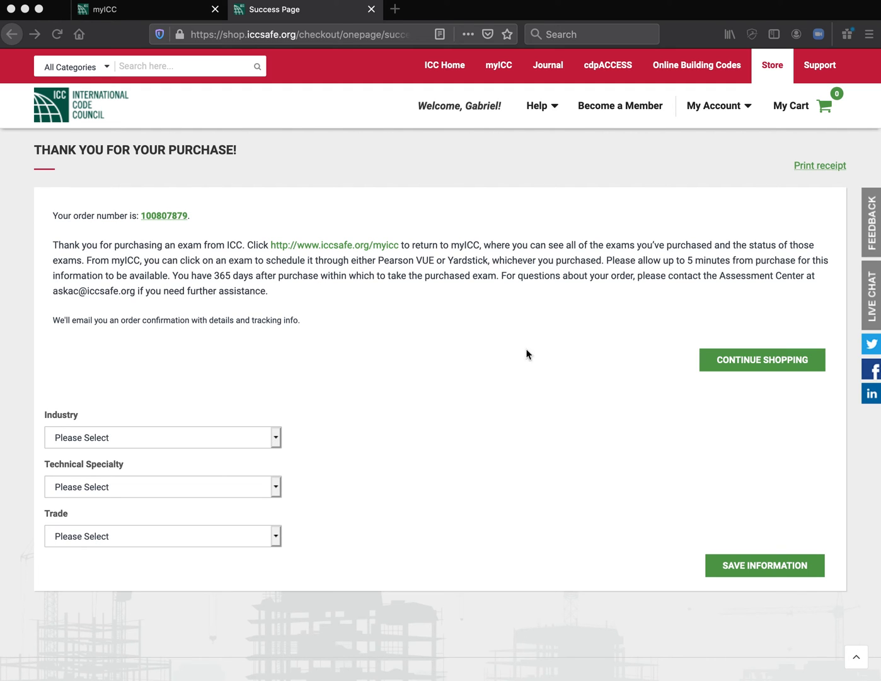
{"action": "mouse_move", "coordinate": [184, 484]}
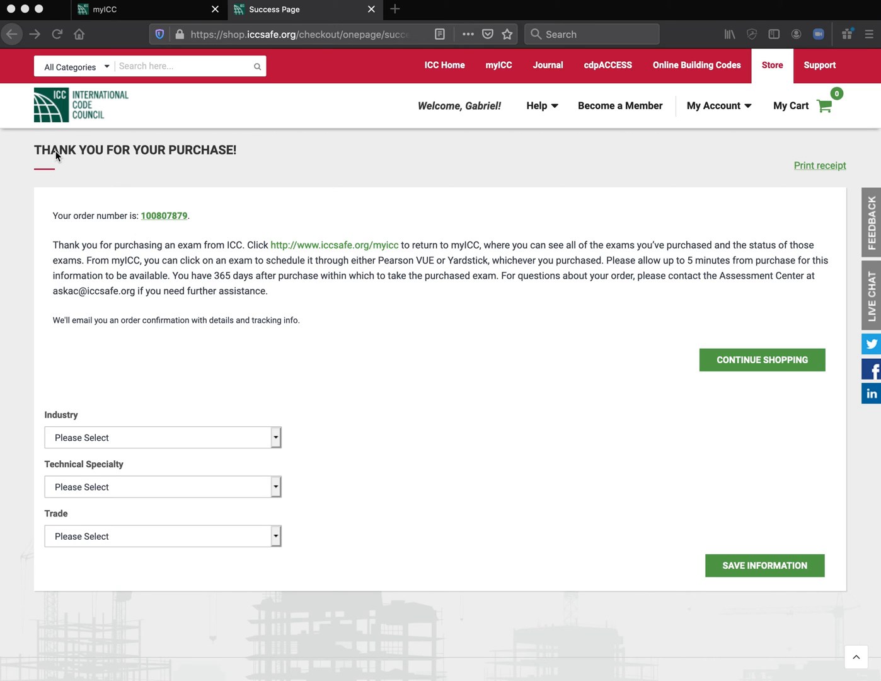
{"action": "mouse_move", "coordinate": [143, 222]}
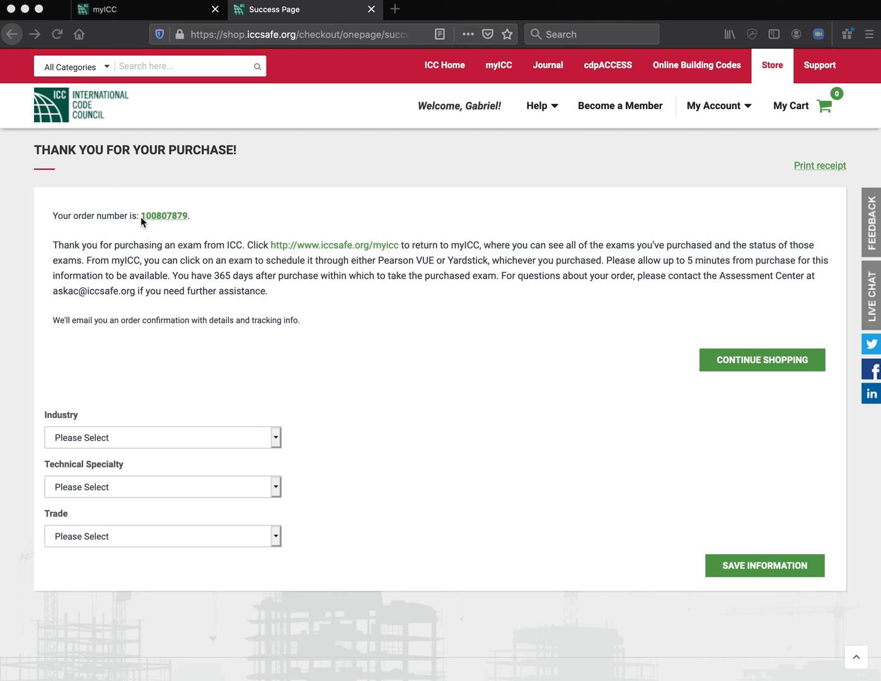
{"action": "mouse_move", "coordinate": [451, 269]}
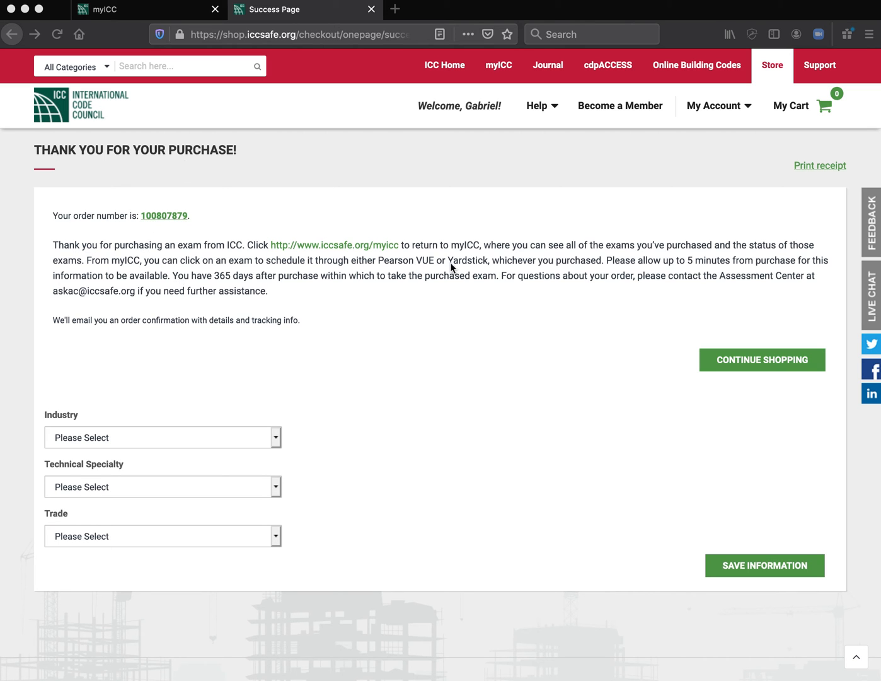
{"action": "mouse_move", "coordinate": [262, 460]}
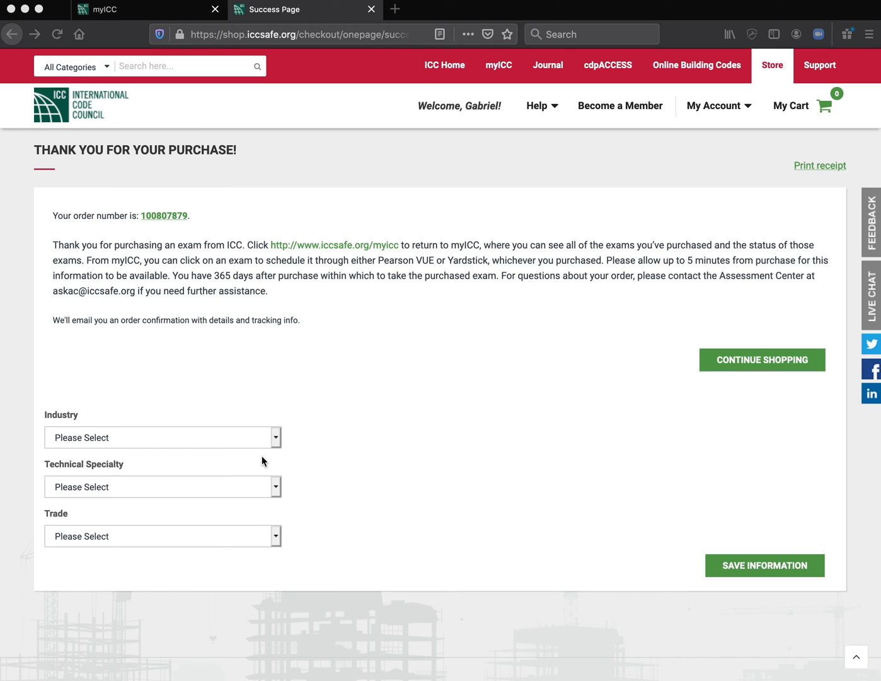
{"action": "mouse_move", "coordinate": [194, 416]}
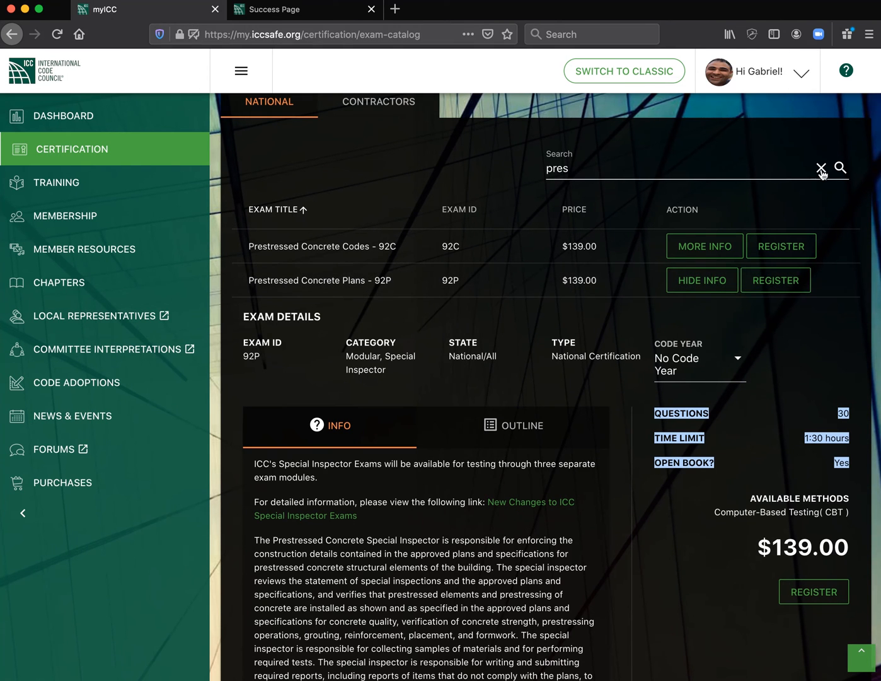
- Clear the catalog search and refresh My Exams until Prestressed Concrete Plans (92P) is listed
{"action": "left_click", "coordinate": [820, 169]}
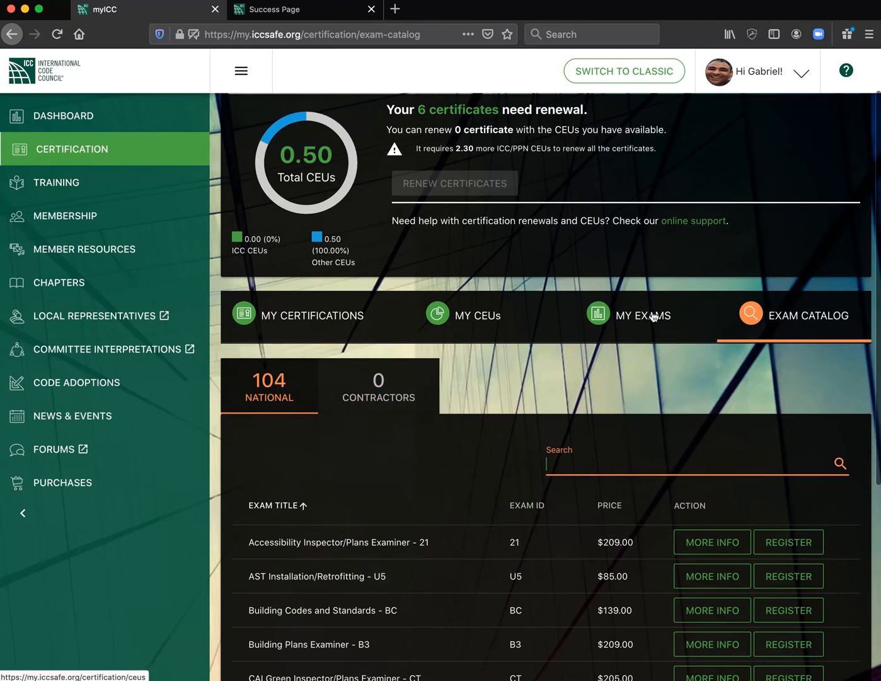
{"action": "left_click", "coordinate": [643, 315]}
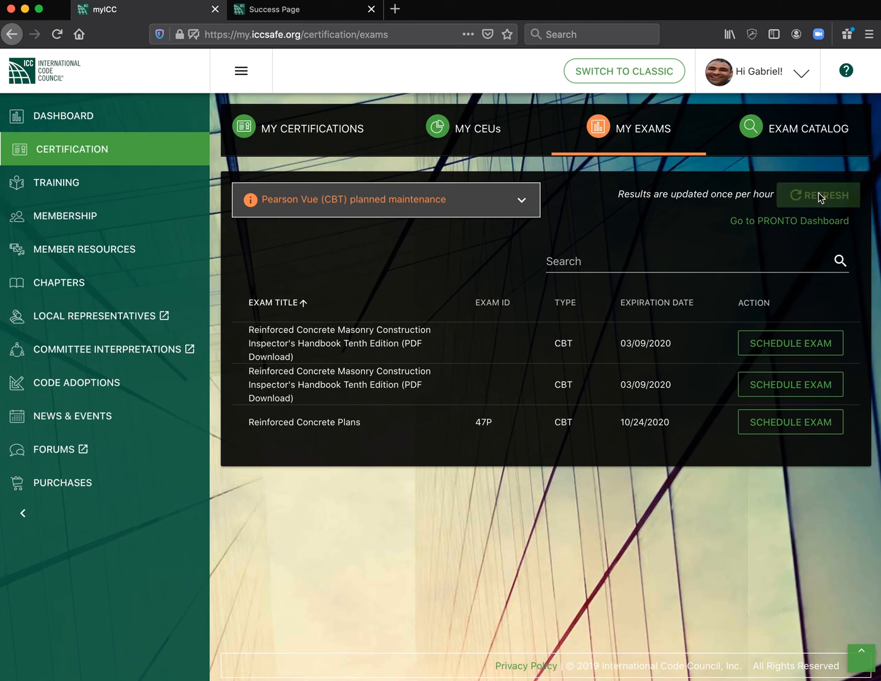
{"action": "left_click", "coordinate": [818, 194]}
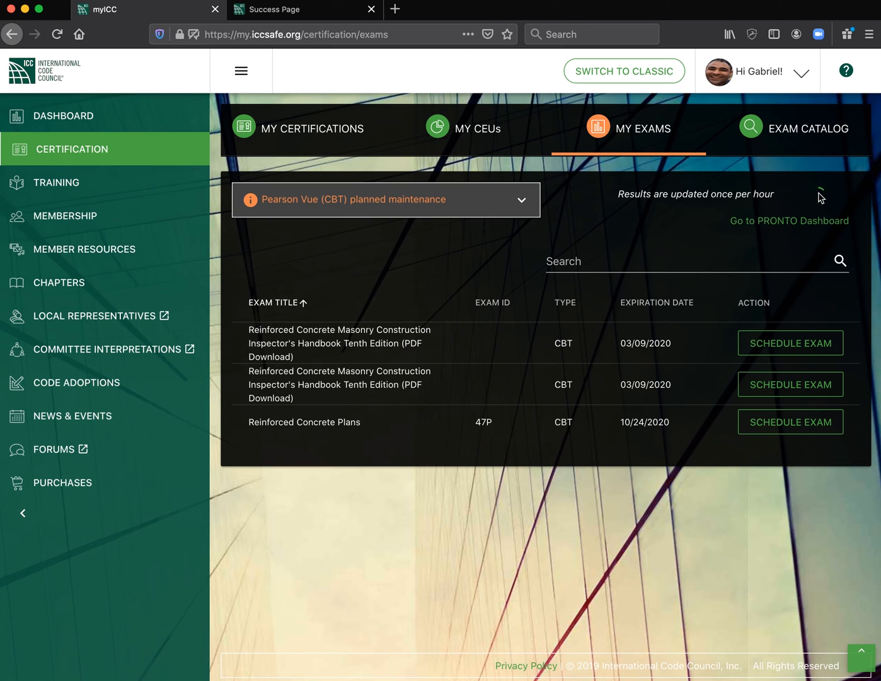
{"action": "left_click", "coordinate": [822, 194]}
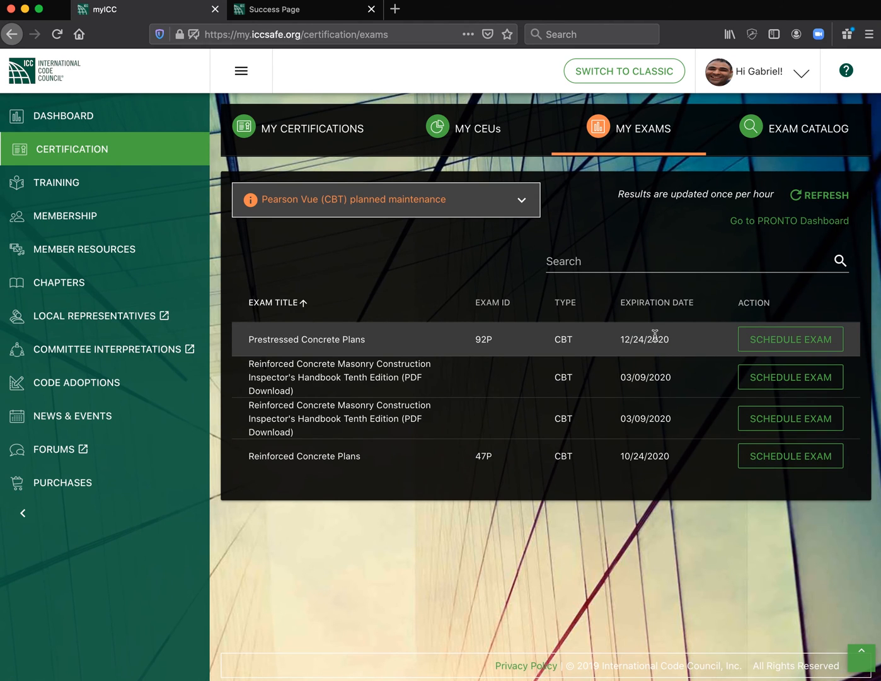
{"action": "mouse_move", "coordinate": [790, 340]}
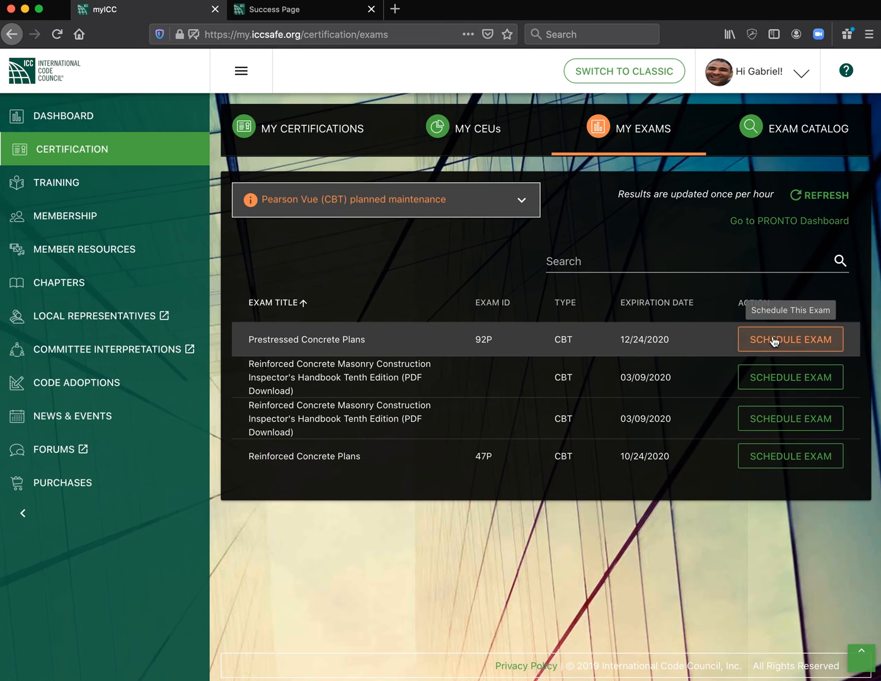
- Launch Schedule Exam for 92P so the Pearson VUE testtaker home page loads
{"action": "left_click", "coordinate": [789, 339]}
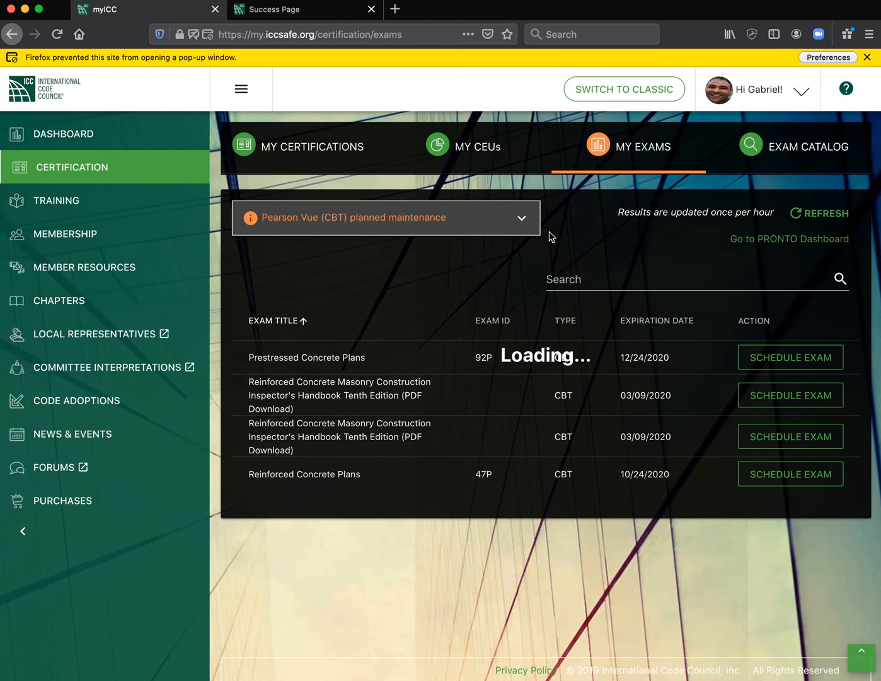
{"action": "left_click", "coordinate": [522, 216]}
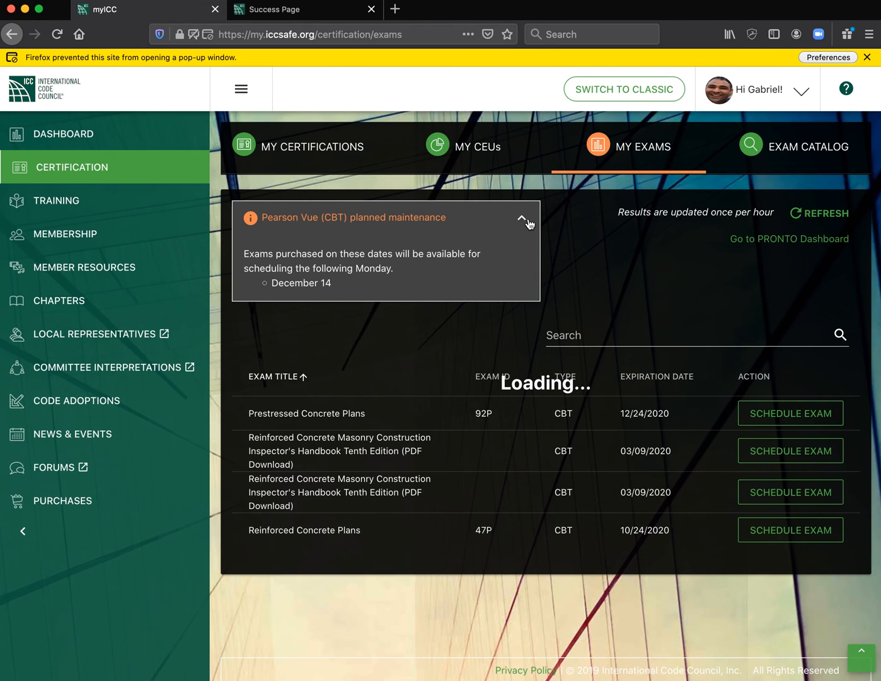
{"action": "left_click", "coordinate": [522, 216]}
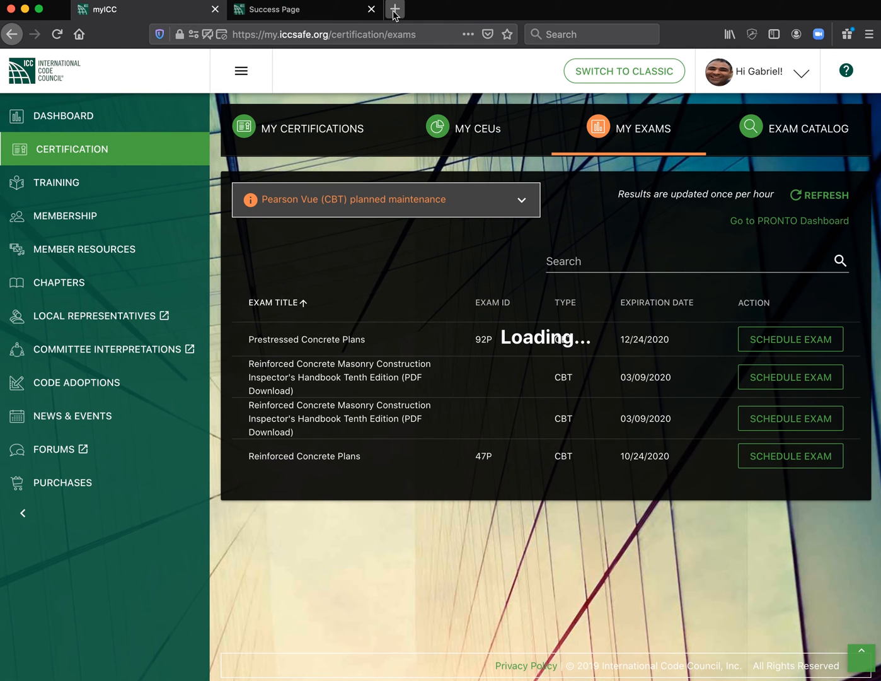
{"action": "left_click", "coordinate": [791, 339]}
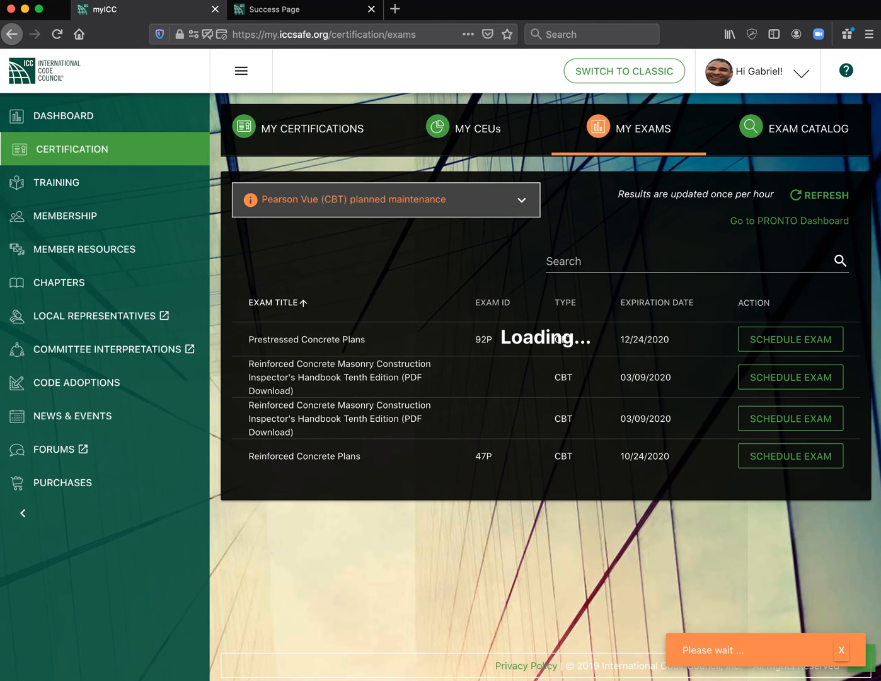
{"action": "left_click", "coordinate": [790, 339]}
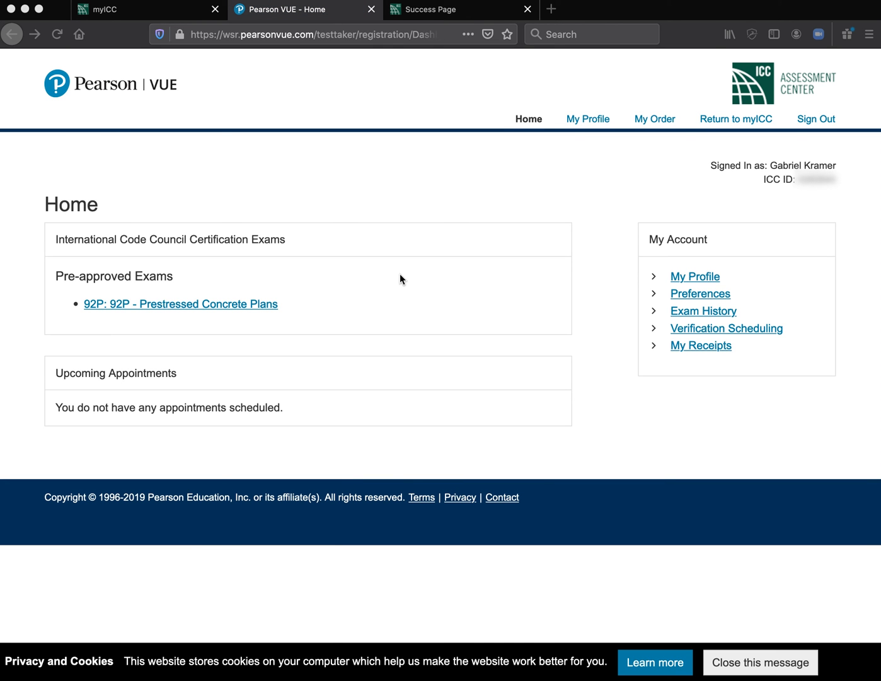
{"action": "mouse_move", "coordinate": [227, 264]}
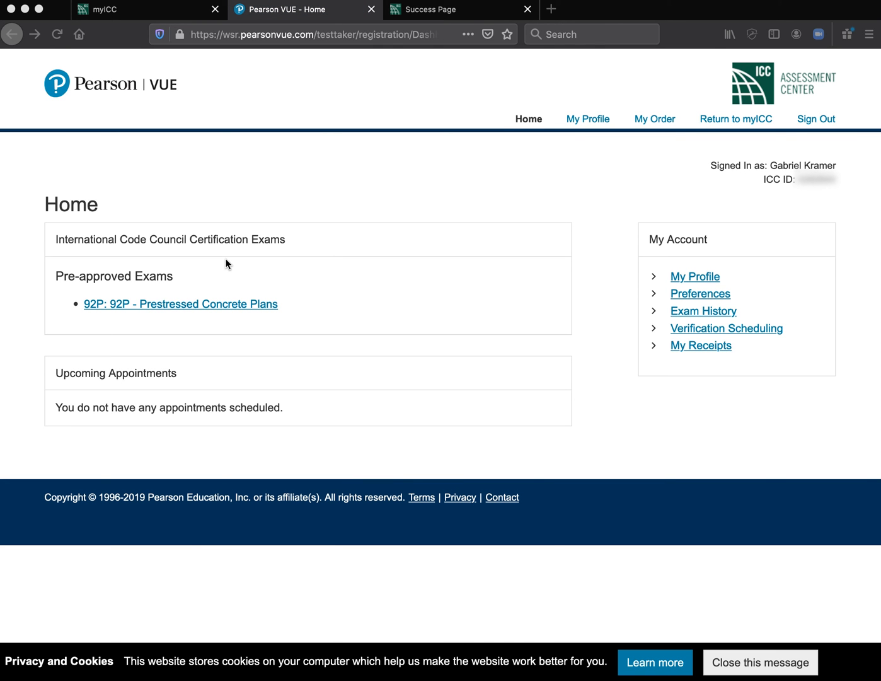
{"action": "mouse_move", "coordinate": [148, 280]}
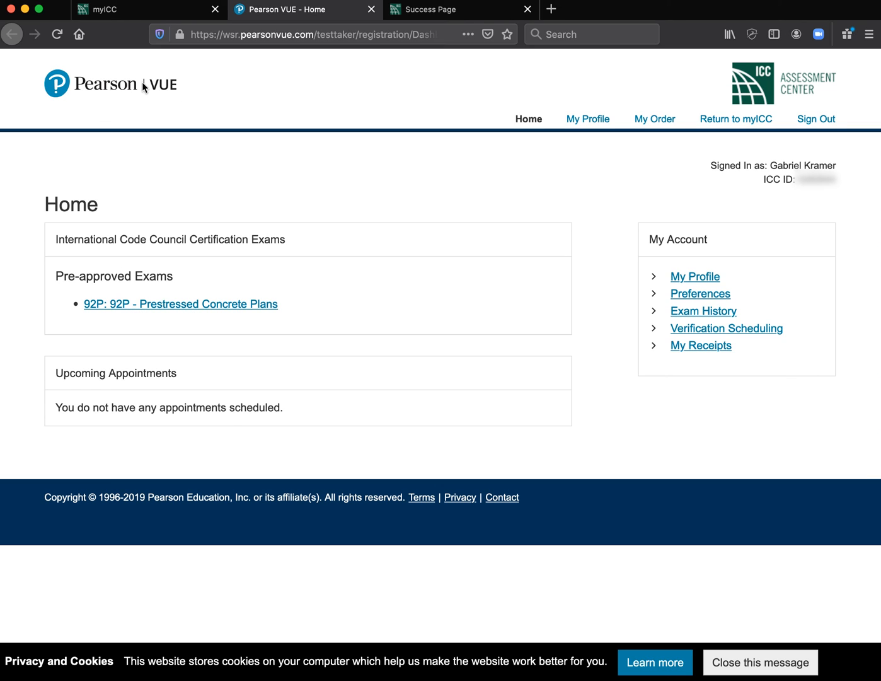
{"action": "mouse_move", "coordinate": [112, 242]}
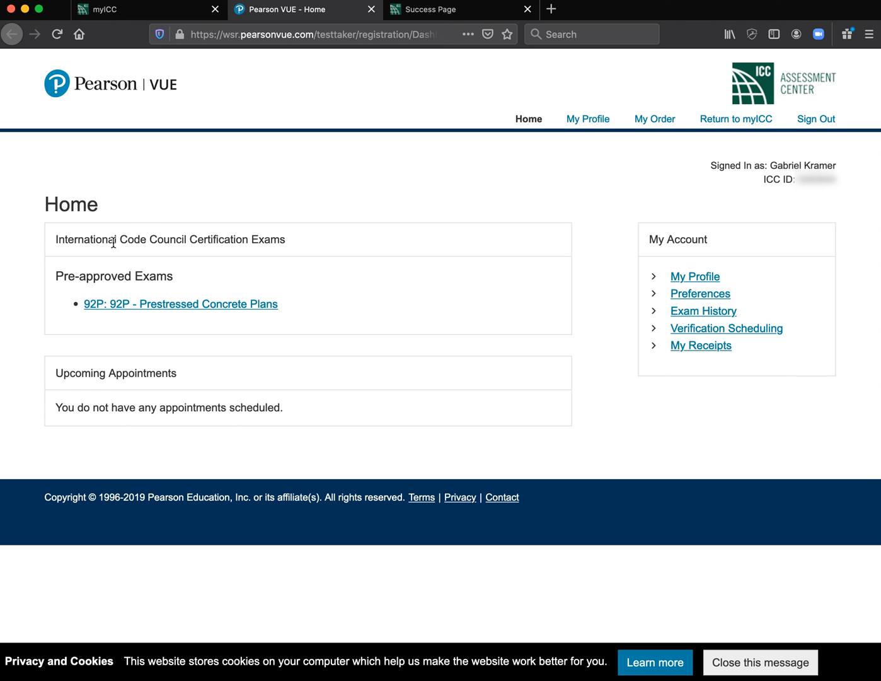
- Select the 92P pre-approved exam in Pearson VUE and choose Schedule this Exam
{"action": "left_click", "coordinate": [179, 304]}
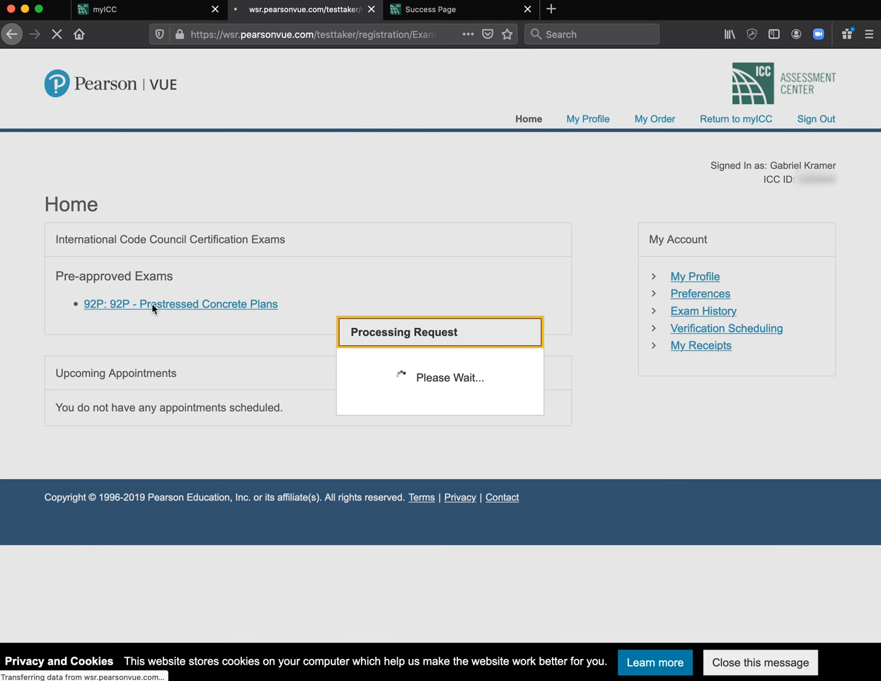
{"action": "left_click", "coordinate": [179, 303]}
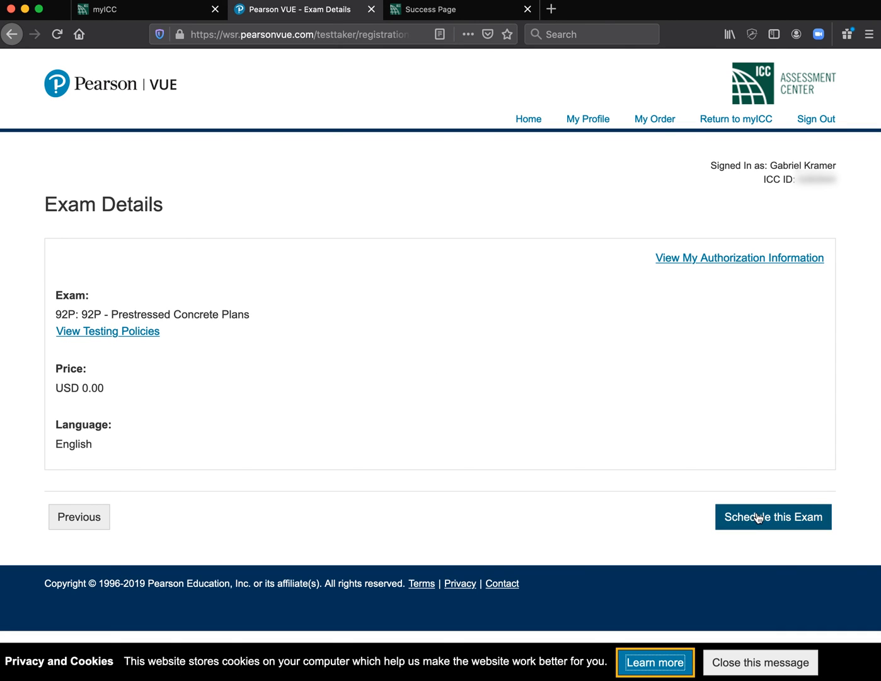
{"action": "left_click", "coordinate": [773, 517]}
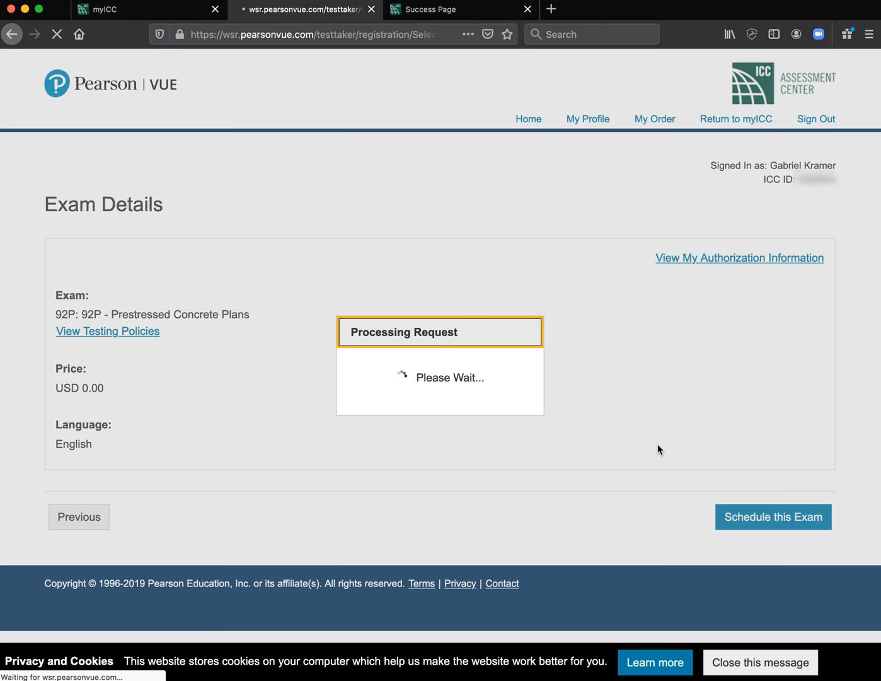
- Select the Pearson Professional Centers-Draper (Salt LakeCty) test center and proceed to Choose Appointment
{"action": "left_click", "coordinate": [773, 517]}
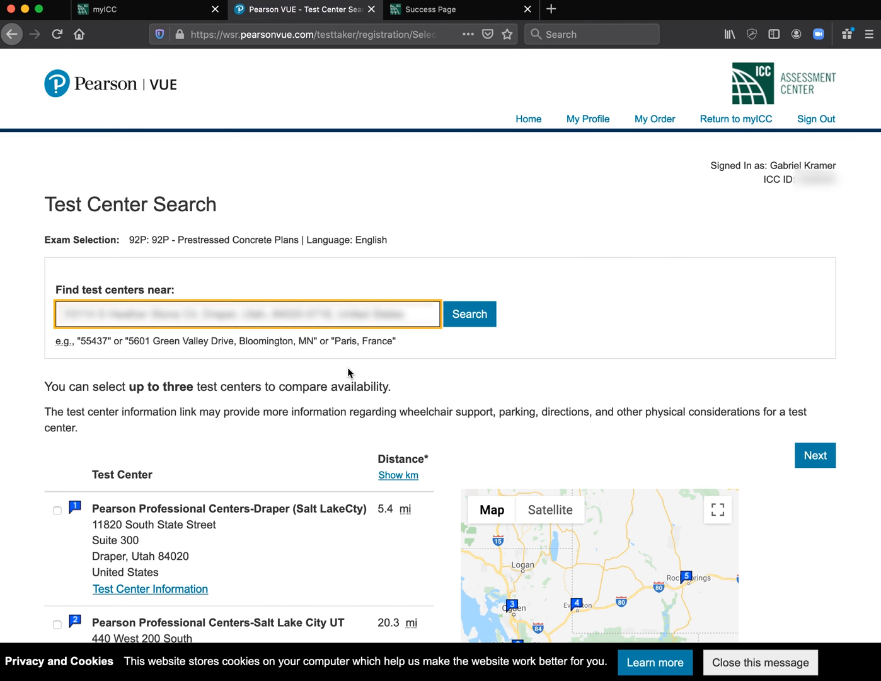
{"action": "scroll", "scroll_direction": "down", "scroll_amount": 3}
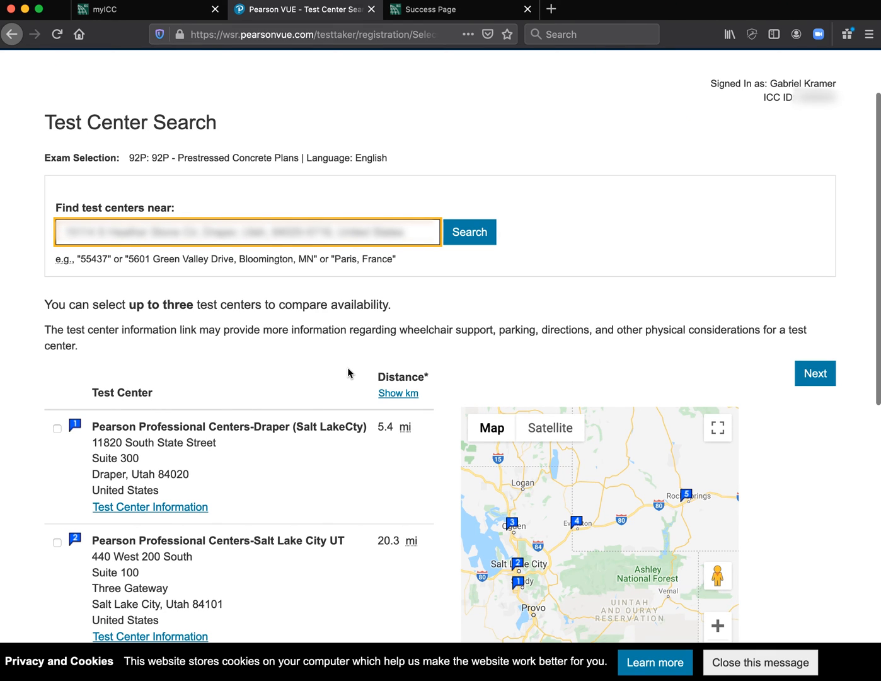
{"action": "mouse_move", "coordinate": [80, 450]}
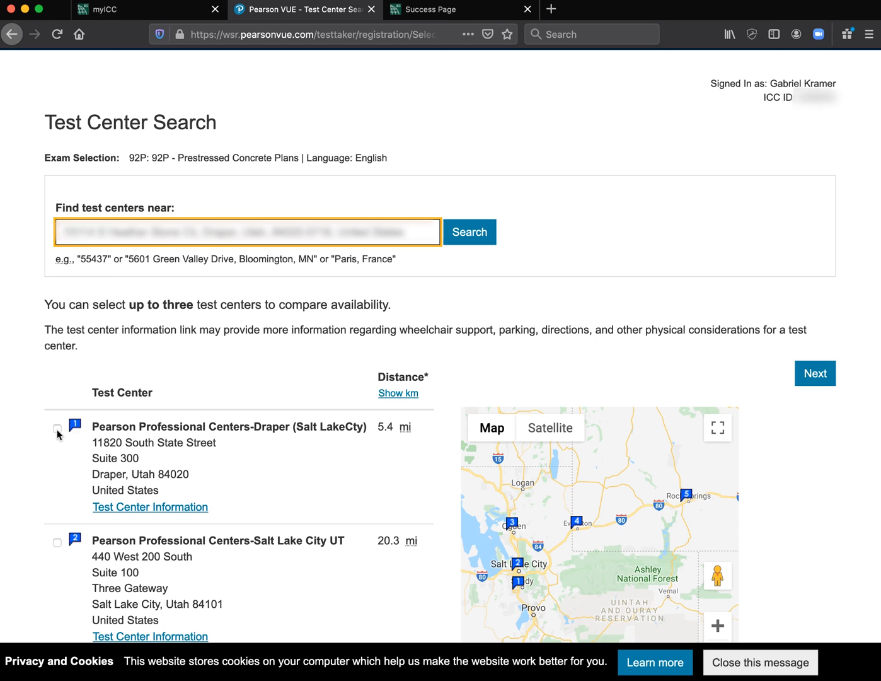
{"action": "left_click", "coordinate": [57, 430]}
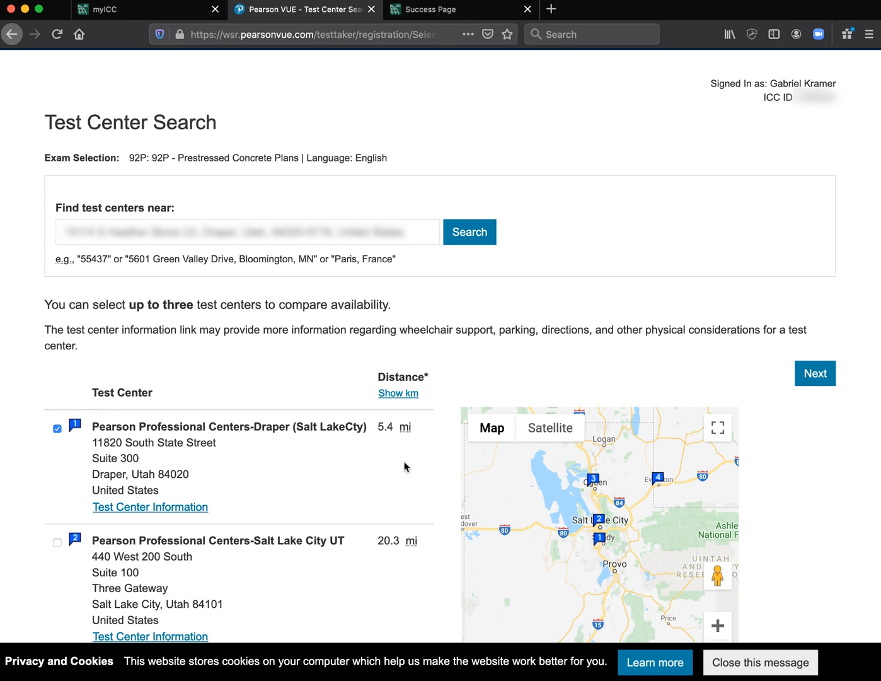
{"action": "left_click", "coordinate": [815, 374]}
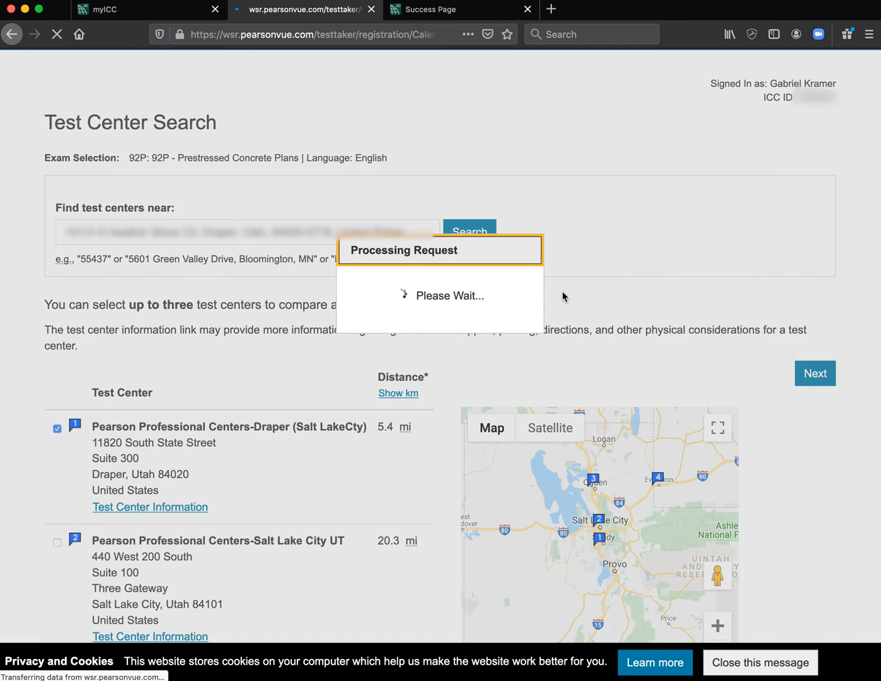
{"action": "left_click", "coordinate": [814, 373]}
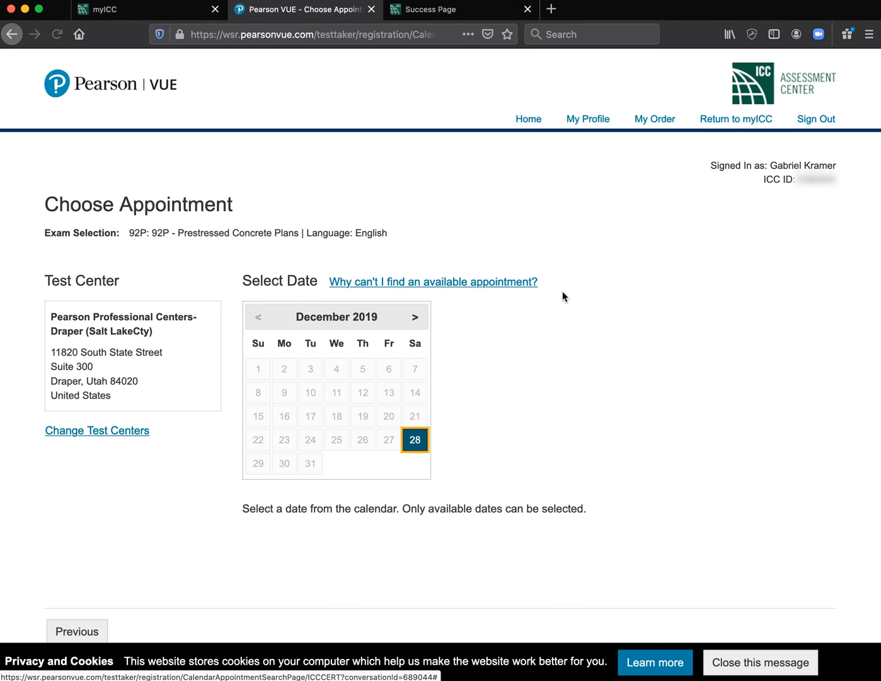
{"action": "mouse_move", "coordinate": [462, 455]}
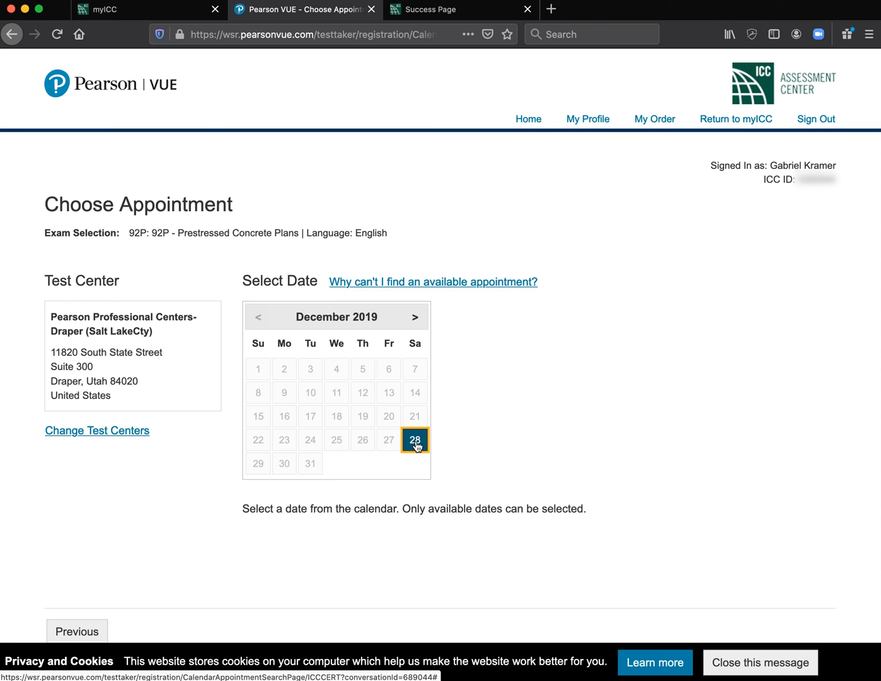
{"action": "mouse_move", "coordinate": [390, 437]}
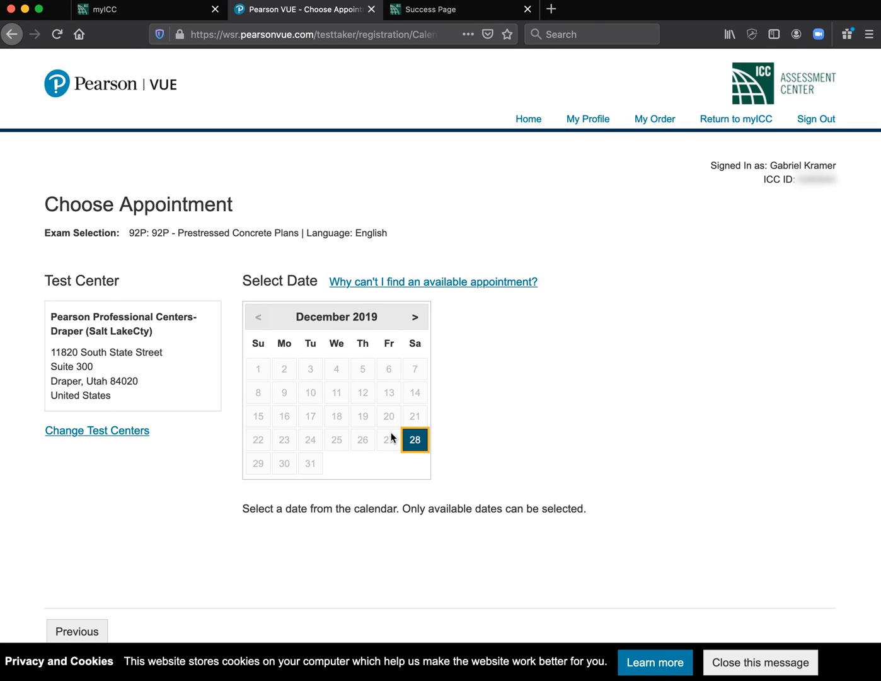
{"action": "mouse_move", "coordinate": [373, 459]}
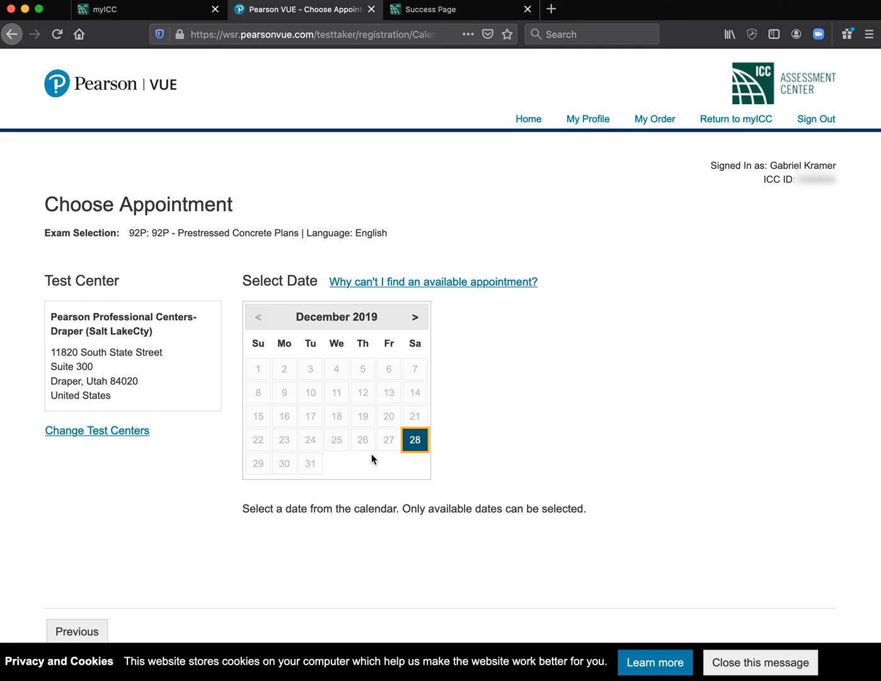
{"action": "mouse_move", "coordinate": [291, 449]}
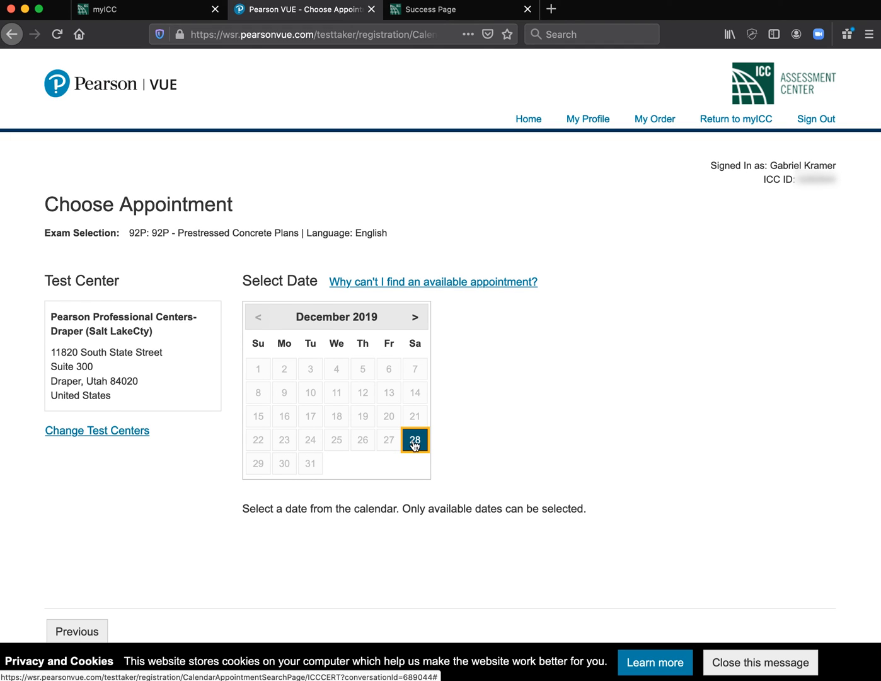
- Browse December 2019 and January 2020 availability, landing on January 2020 with January 3 highlighted
{"action": "left_click", "coordinate": [413, 317]}
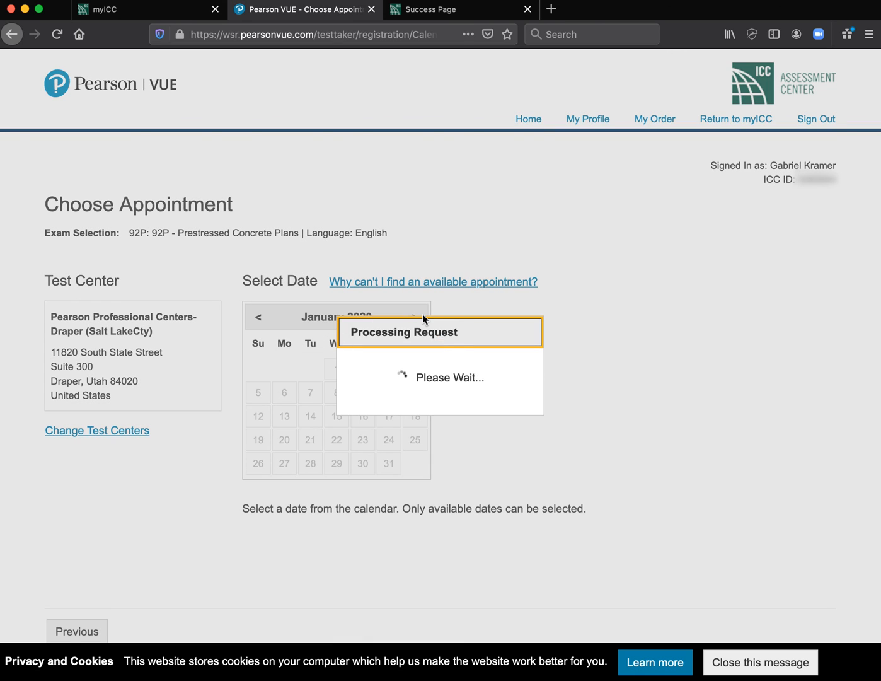
{"action": "left_click", "coordinate": [388, 368]}
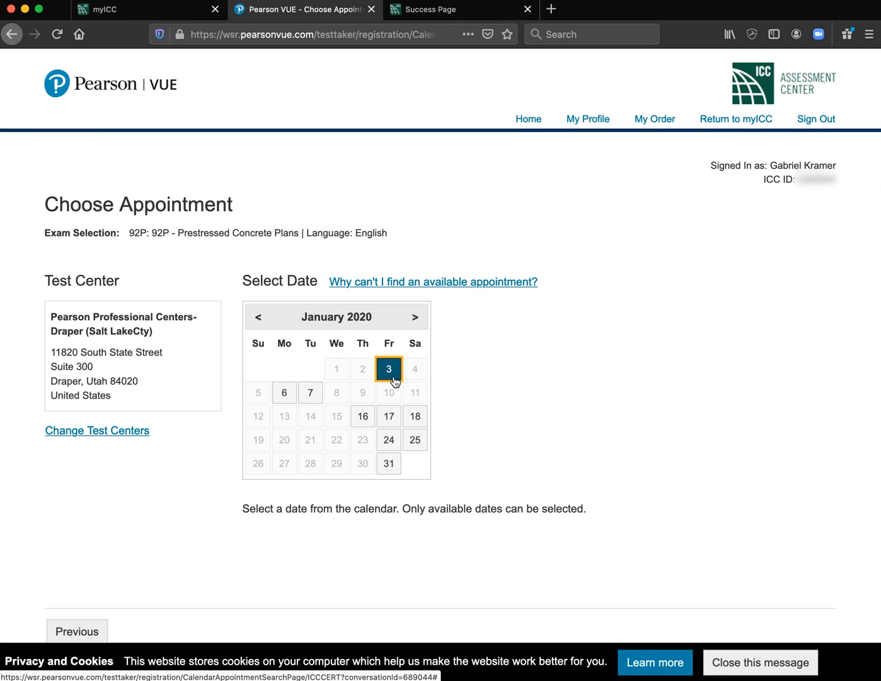
{"action": "mouse_move", "coordinate": [388, 464]}
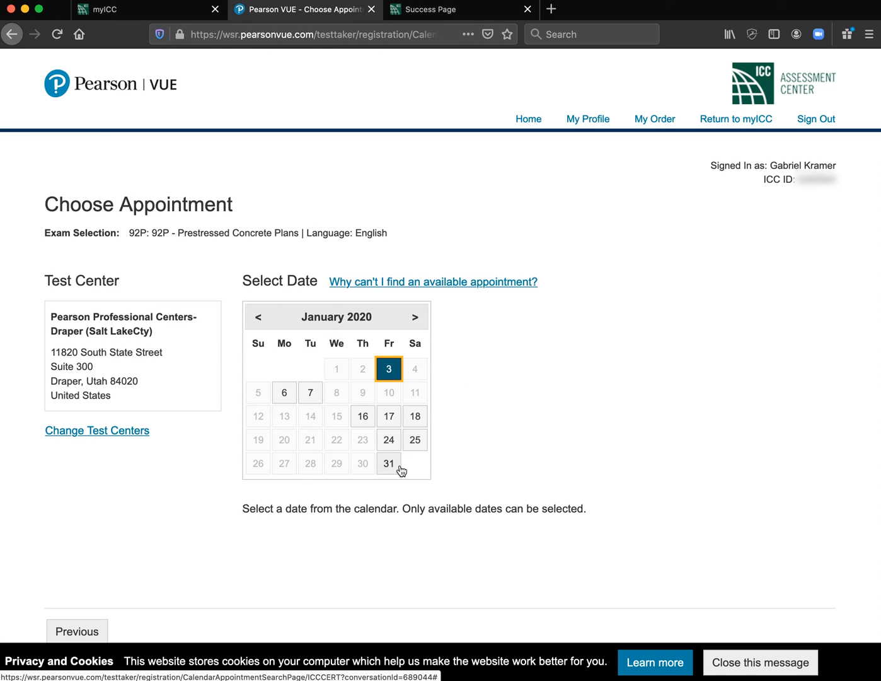
{"action": "mouse_move", "coordinate": [310, 390]}
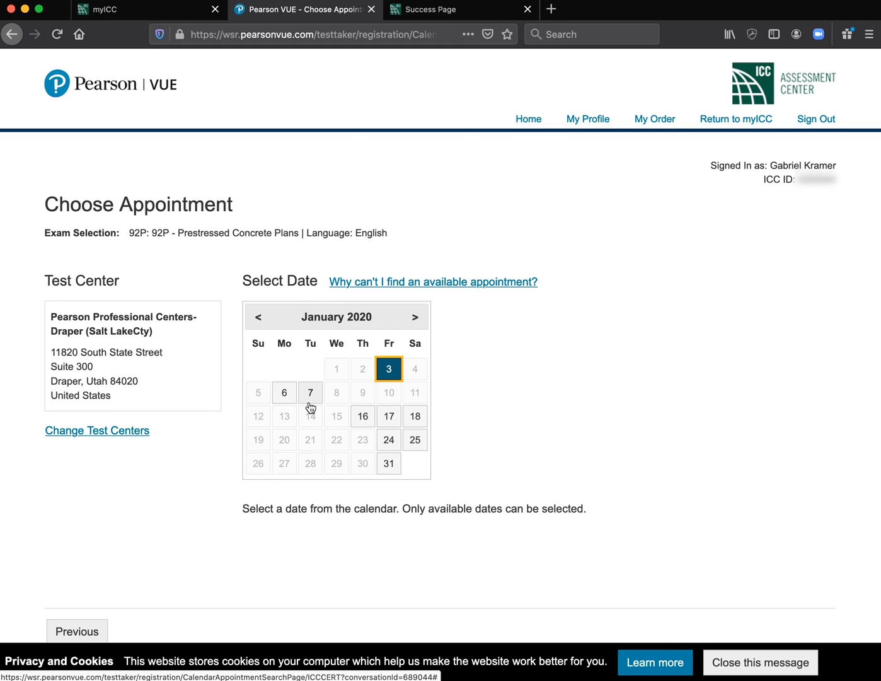
{"action": "mouse_move", "coordinate": [268, 318]}
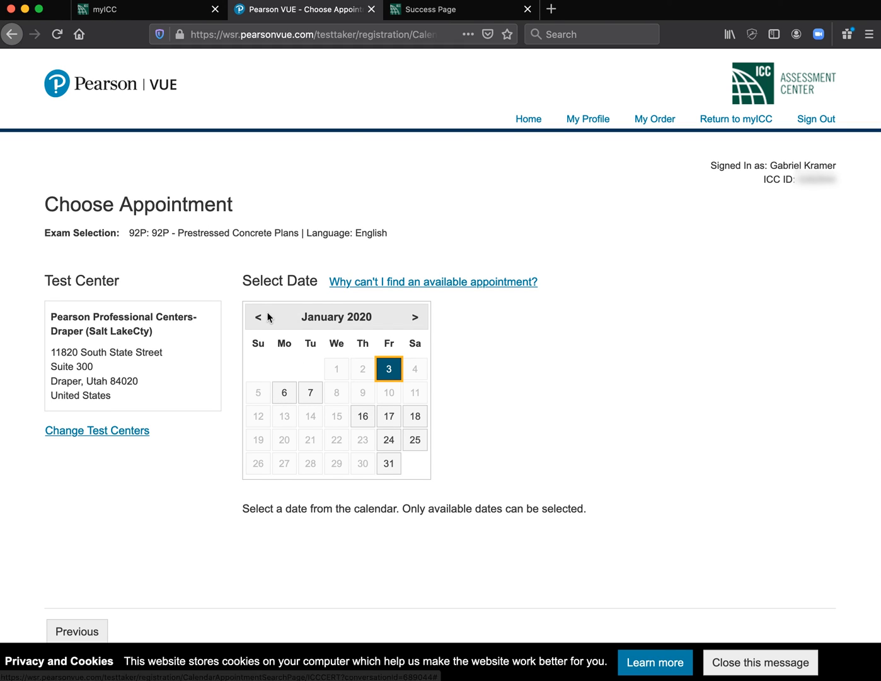
{"action": "mouse_move", "coordinate": [258, 316]}
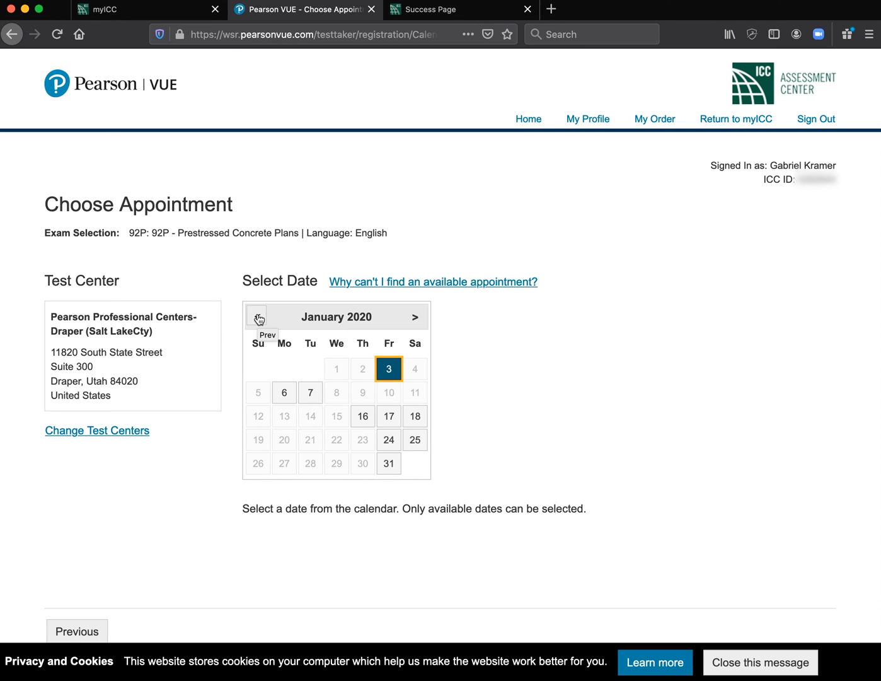
{"action": "mouse_move", "coordinate": [421, 381]}
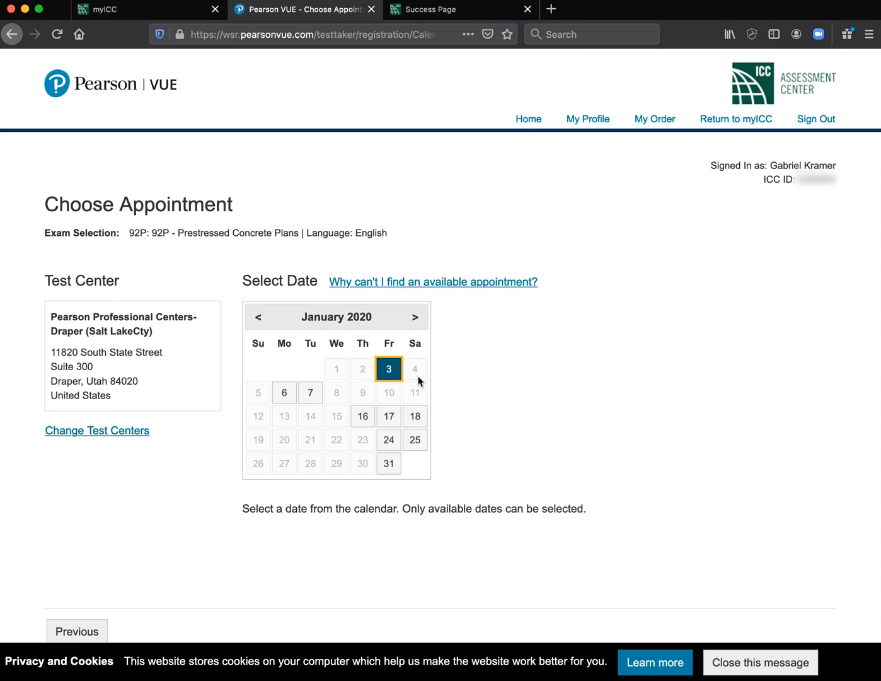
{"action": "left_click", "coordinate": [258, 316]}
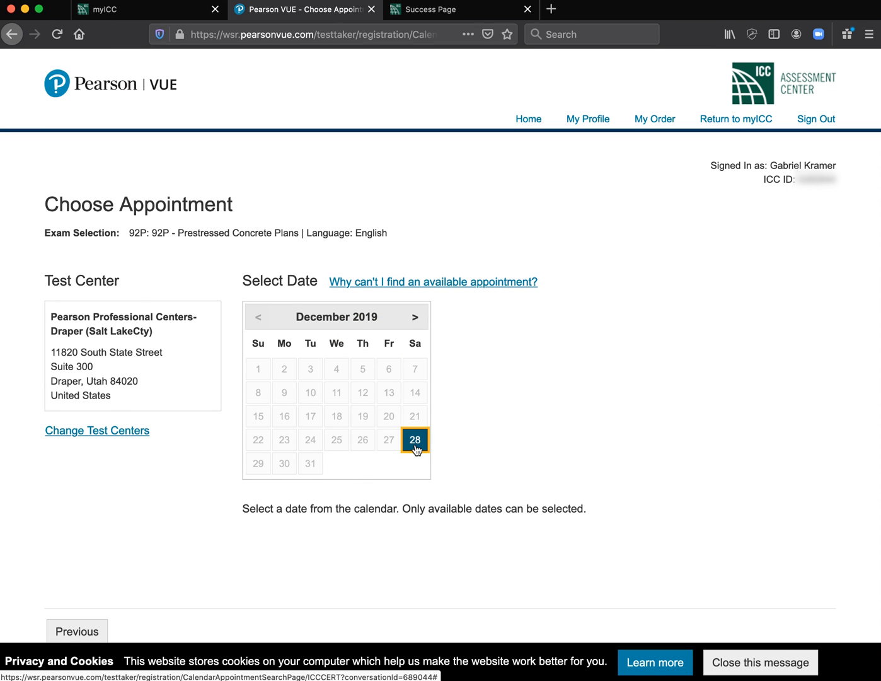
{"action": "mouse_move", "coordinate": [351, 315]}
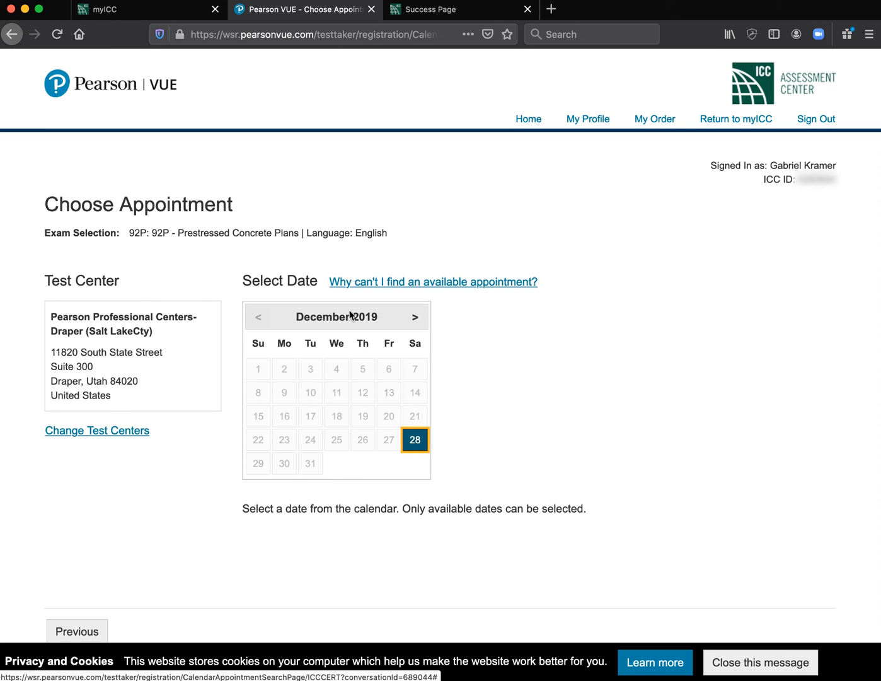
{"action": "left_click", "coordinate": [416, 317]}
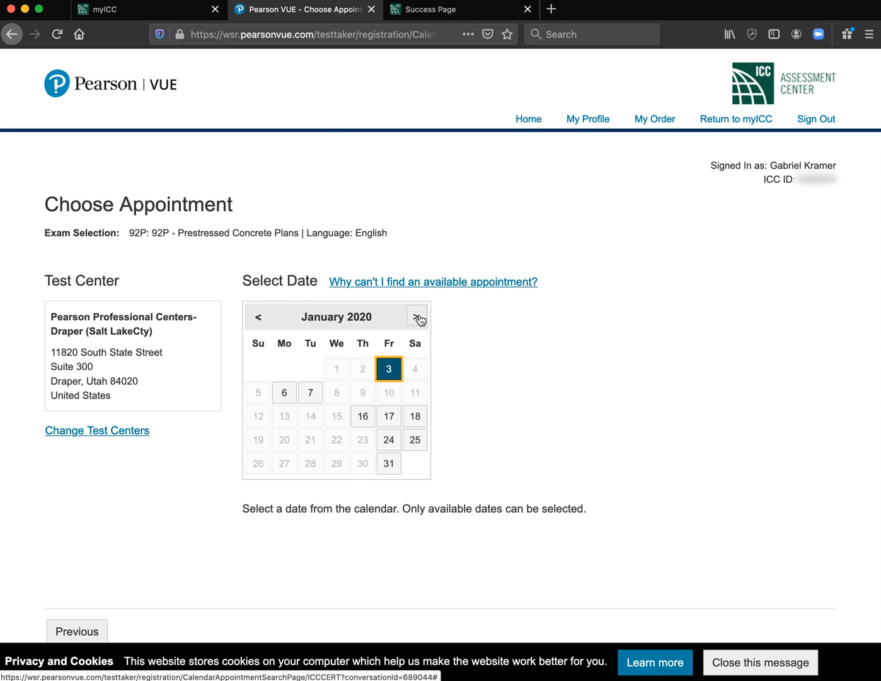
{"action": "mouse_move", "coordinate": [350, 394]}
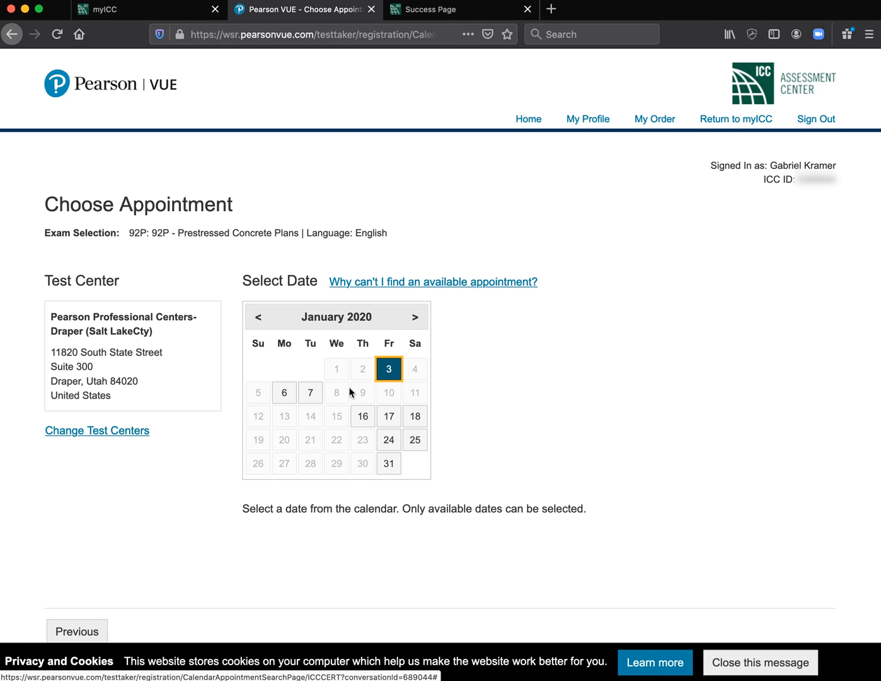
{"action": "mouse_move", "coordinate": [328, 404]}
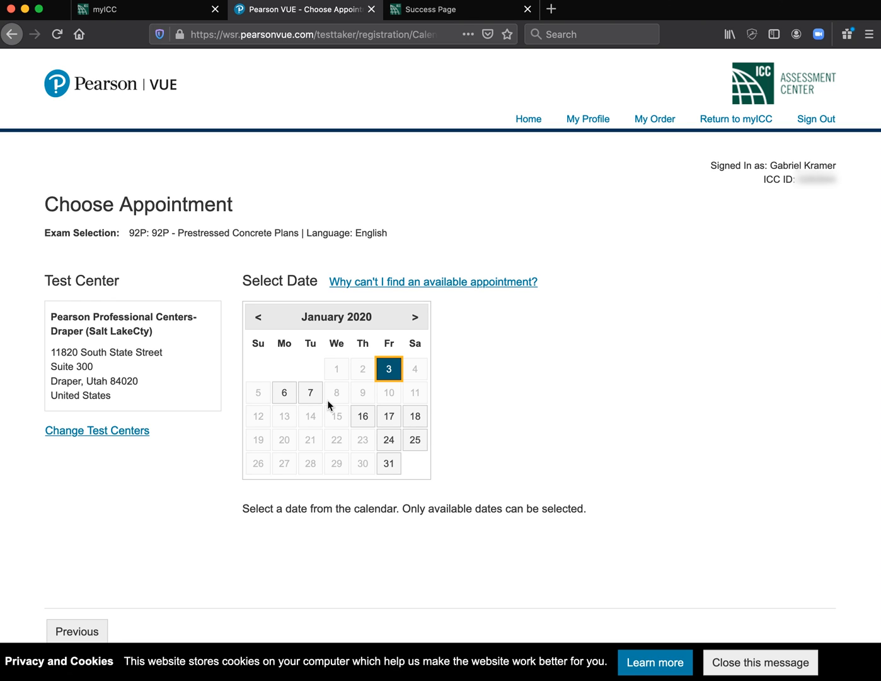
{"action": "mouse_move", "coordinate": [375, 371]}
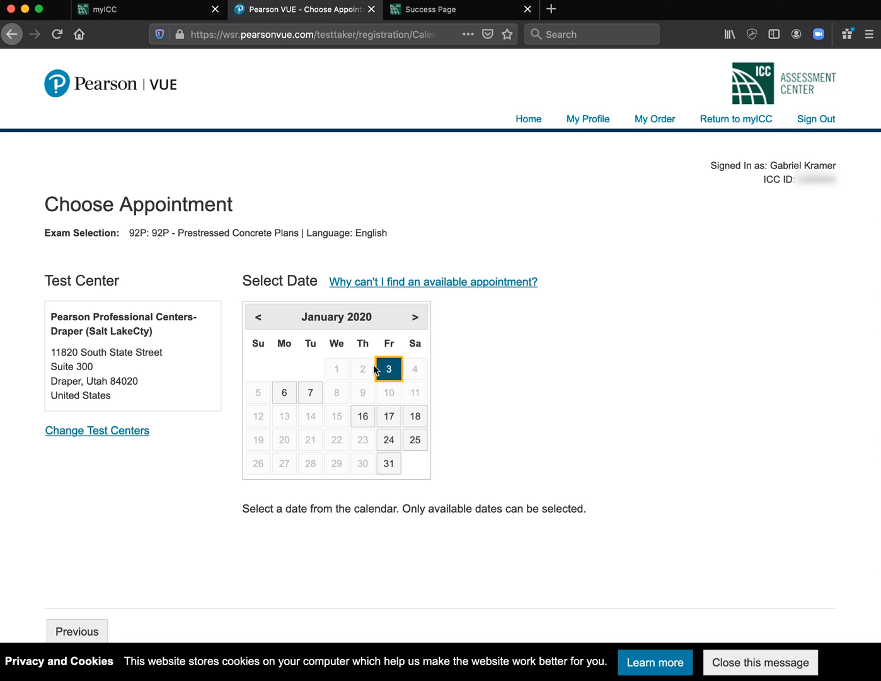
{"action": "mouse_move", "coordinate": [307, 376]}
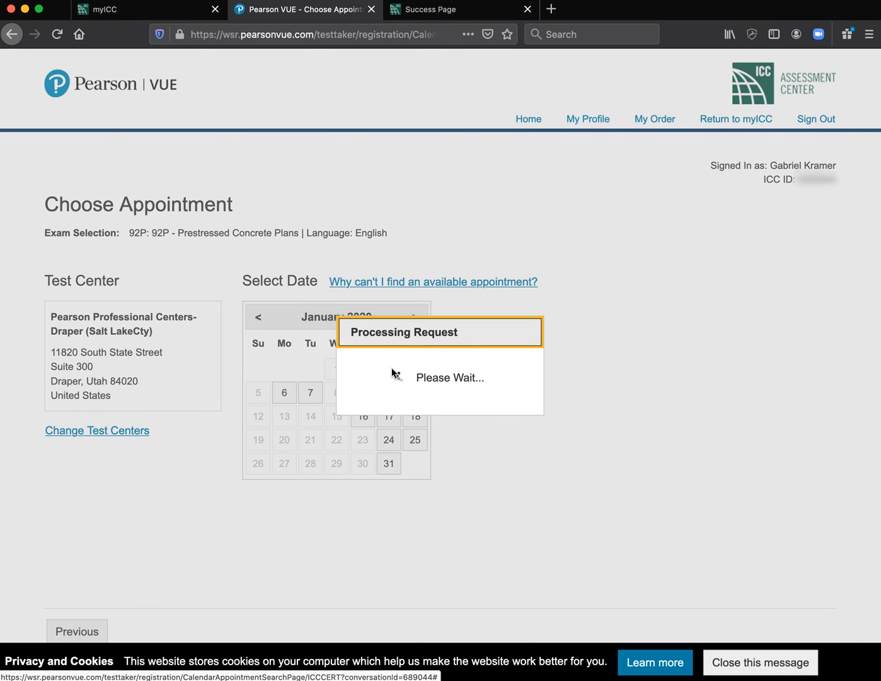
- Book January 3, 2020 at the 04:00 PM afternoon start time for the 92P exam
{"action": "left_click", "coordinate": [388, 368]}
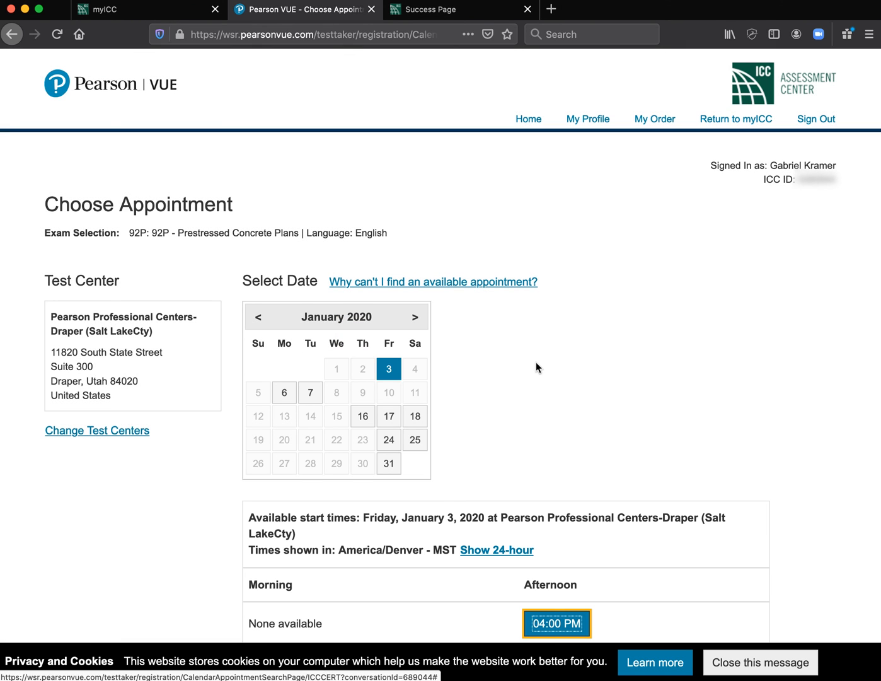
{"action": "scroll", "scroll_direction": "down", "scroll_amount": 3}
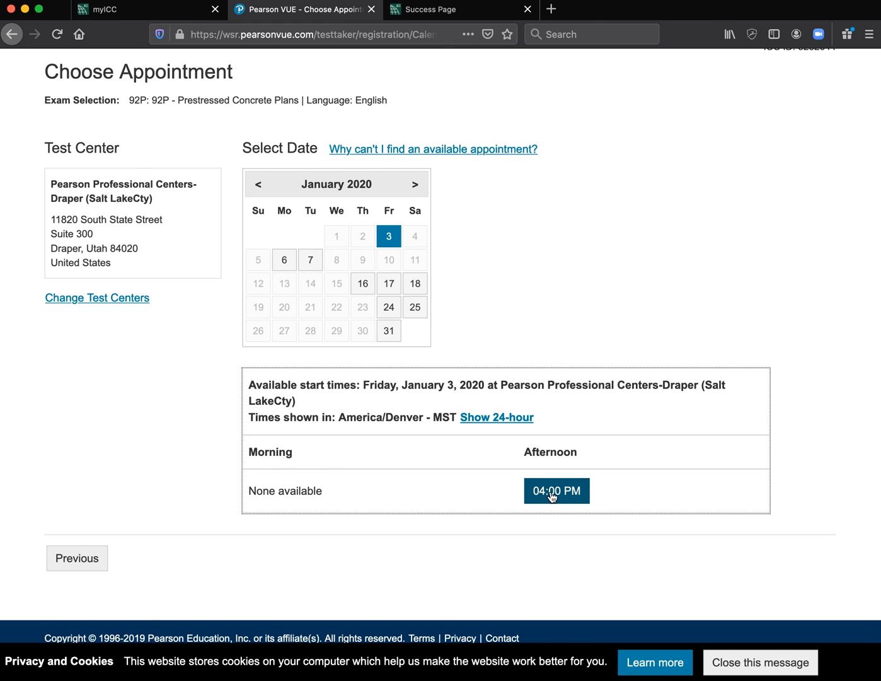
{"action": "left_click", "coordinate": [556, 492]}
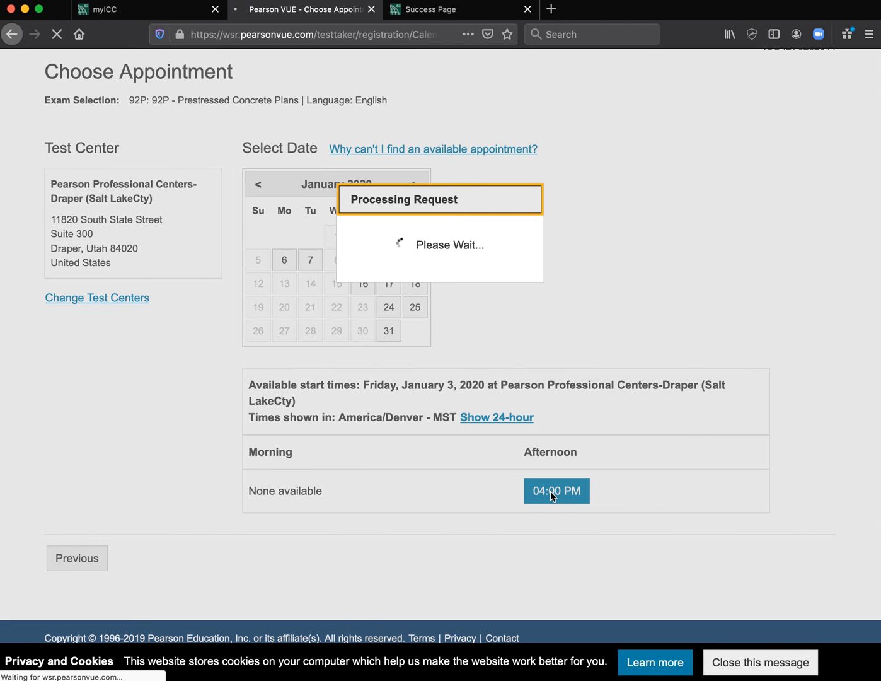
{"action": "left_click", "coordinate": [556, 491]}
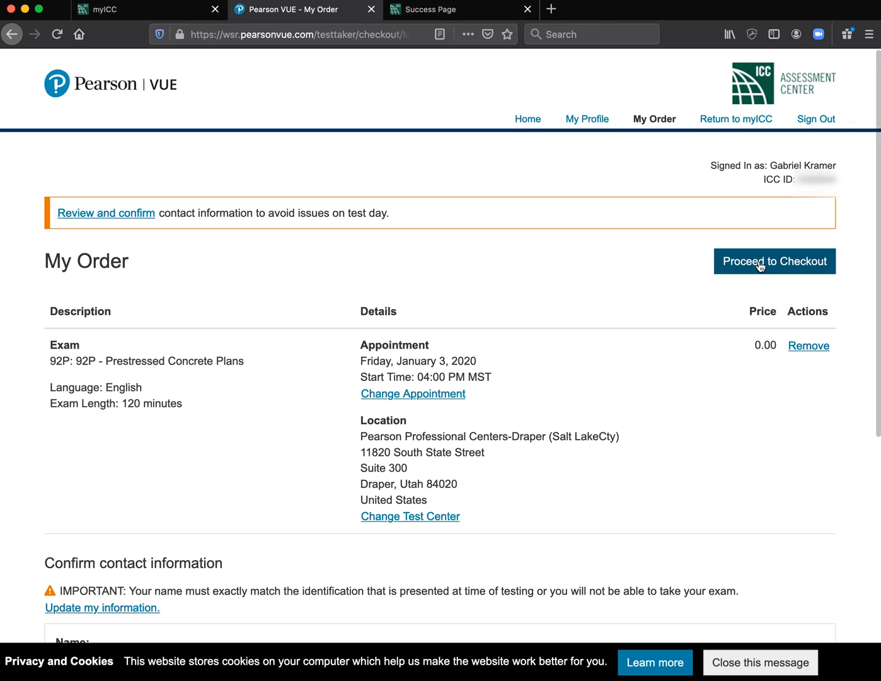
{"action": "mouse_move", "coordinate": [663, 320]}
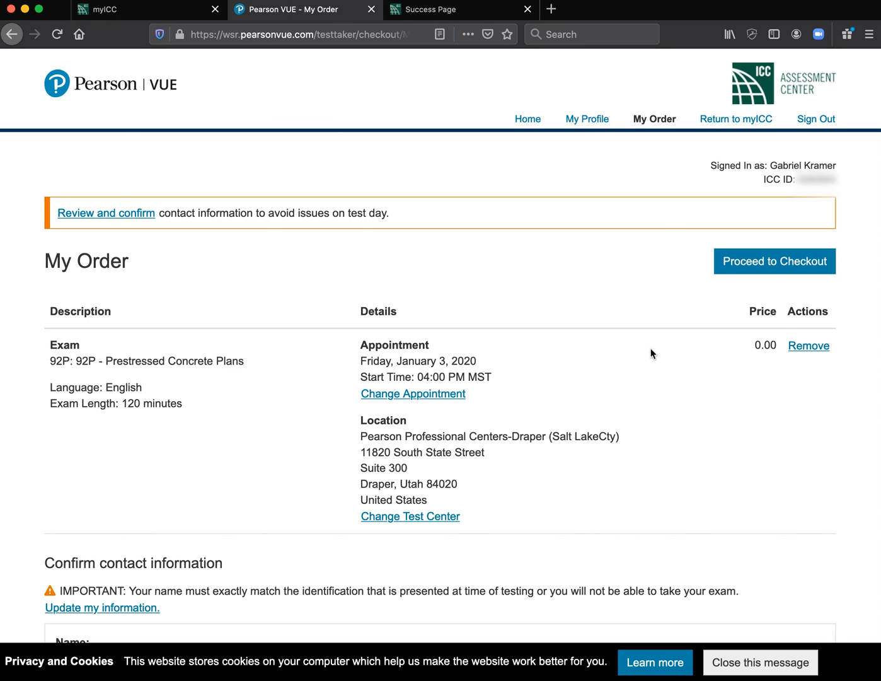
- Review the My Order appointment details and the contact information confirmation section
{"action": "scroll", "scroll_direction": "down", "scroll_amount": 3}
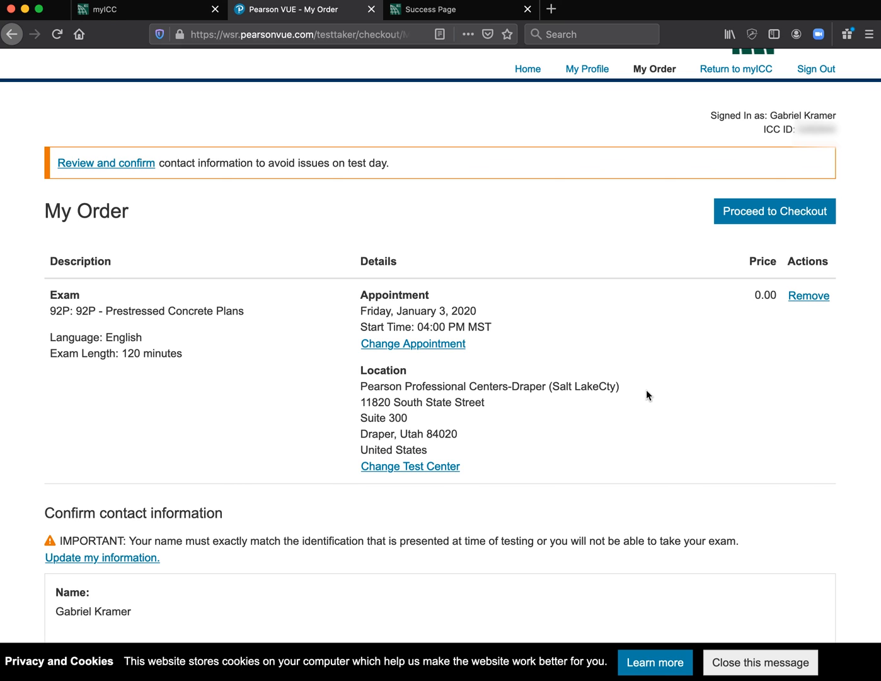
{"action": "mouse_move", "coordinate": [714, 537]}
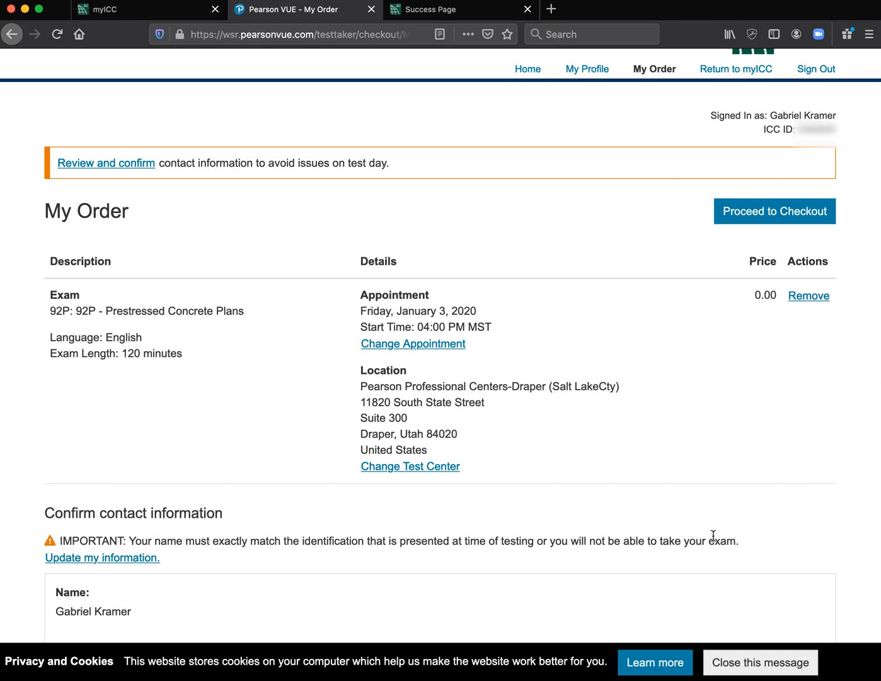